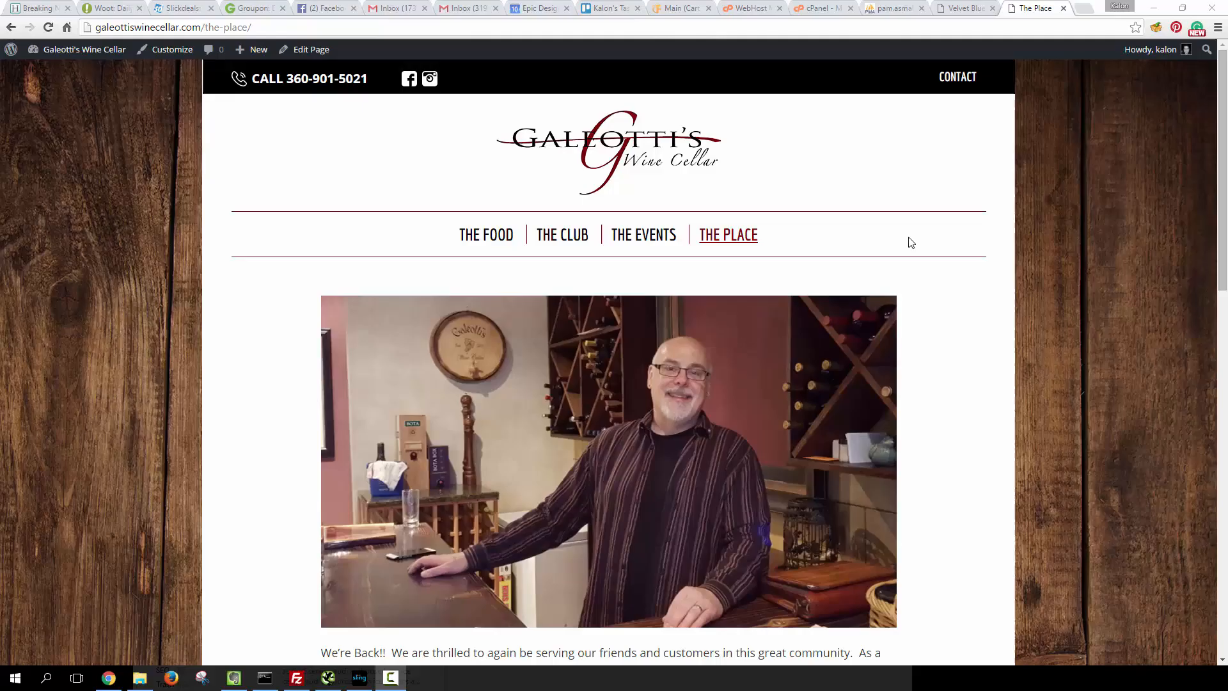
pyautogui.moveTo(778, 257)
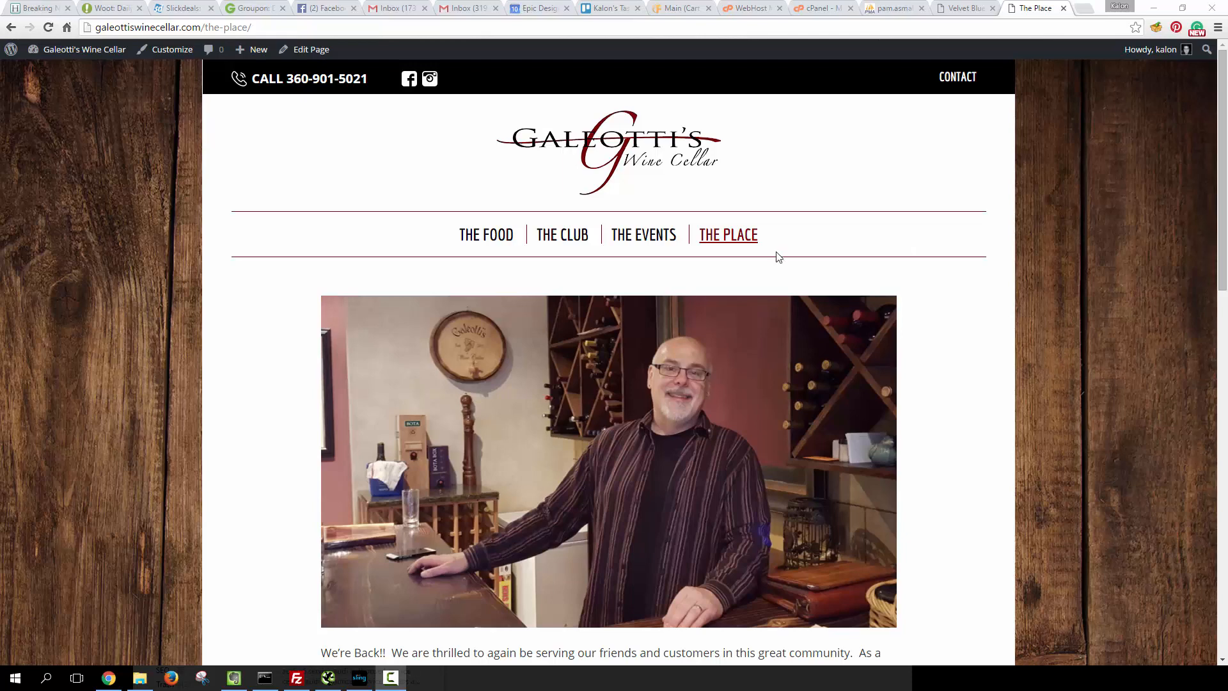
pyautogui.moveTo(791, 258)
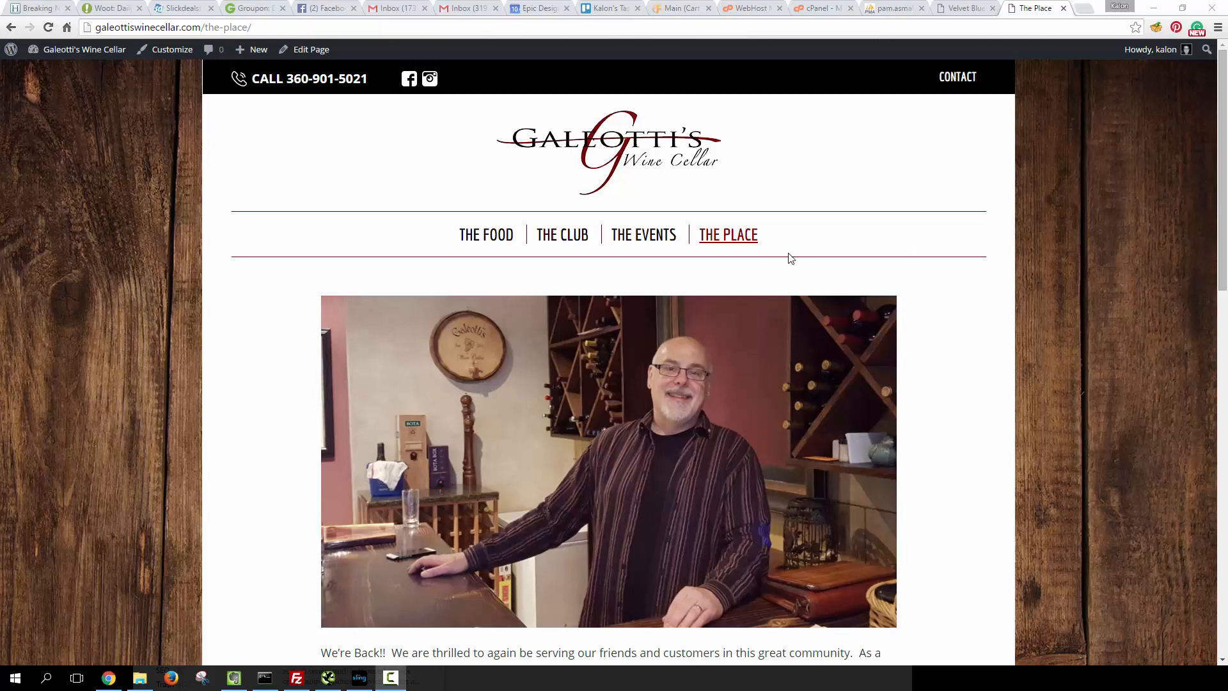
# - Inspect the featured photo's img element to see its src on the old epicdesignlabs domain
pyautogui.scroll(-3)
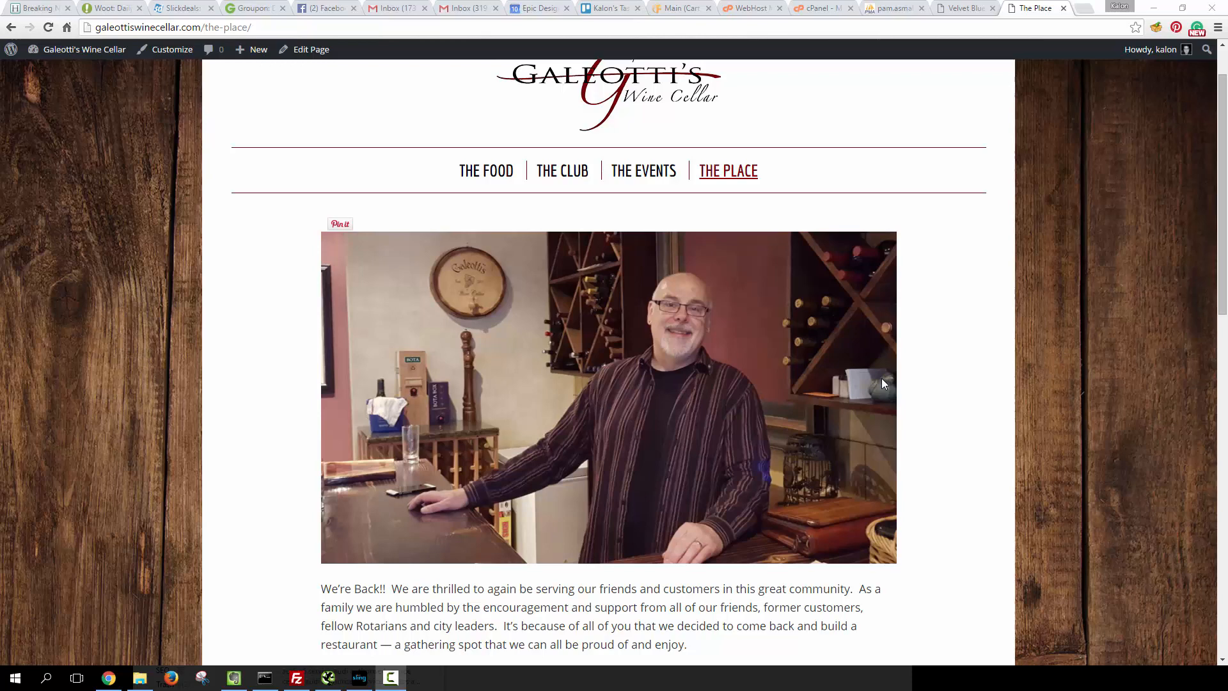
pyautogui.moveTo(885, 391)
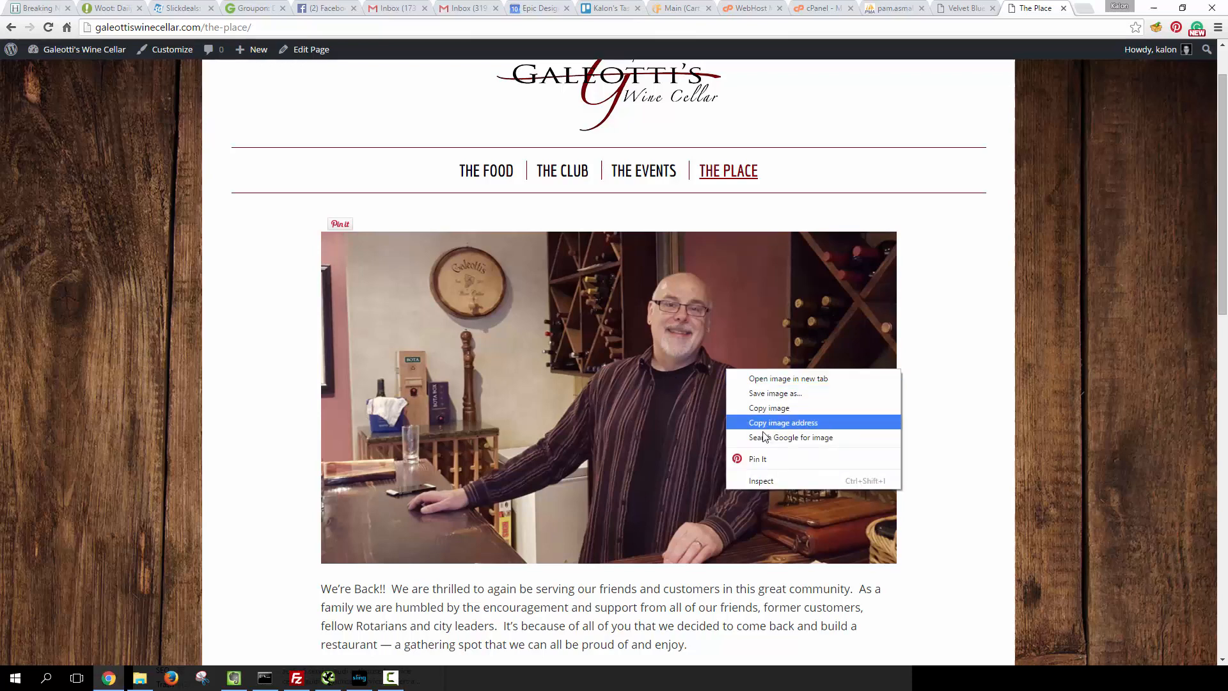
pyautogui.click(781, 423)
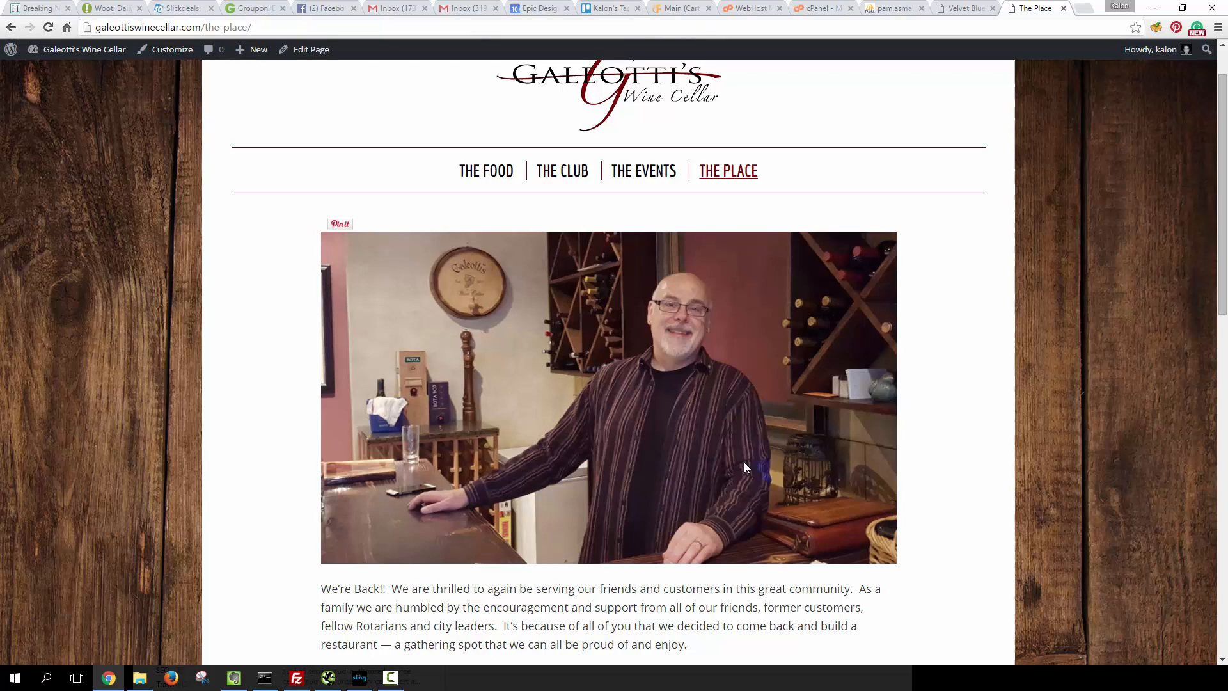
pyautogui.press('F12')
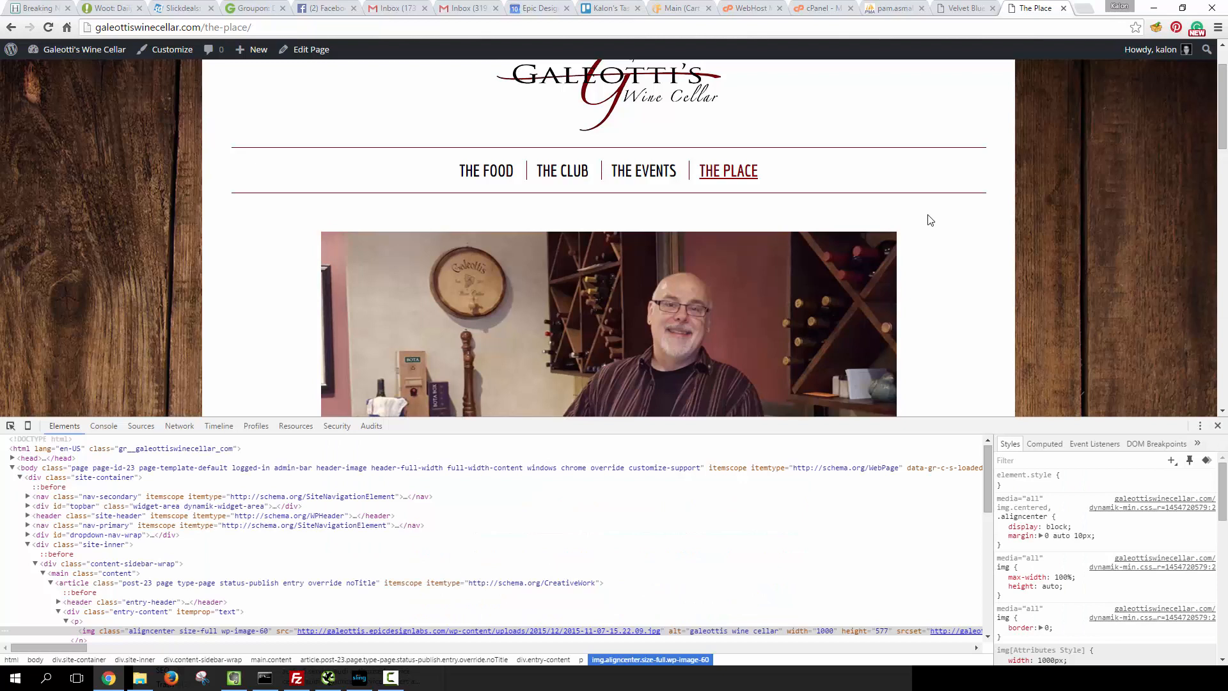
pyautogui.moveTo(603, 271)
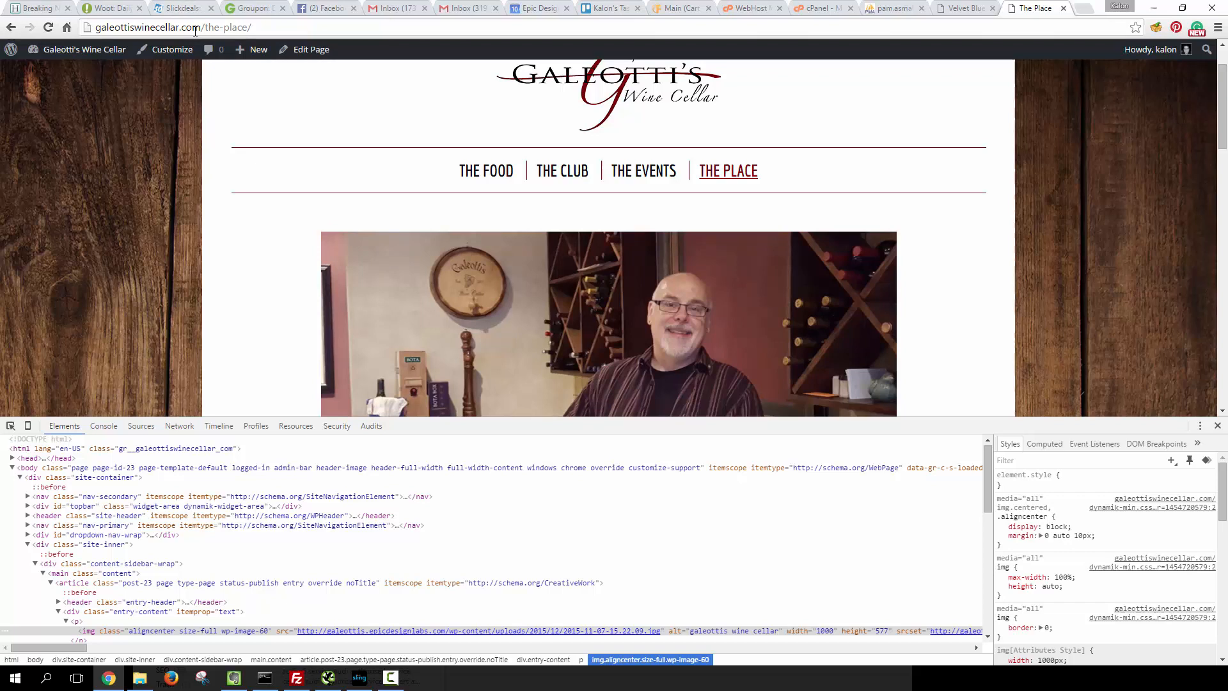
pyautogui.click(169, 27)
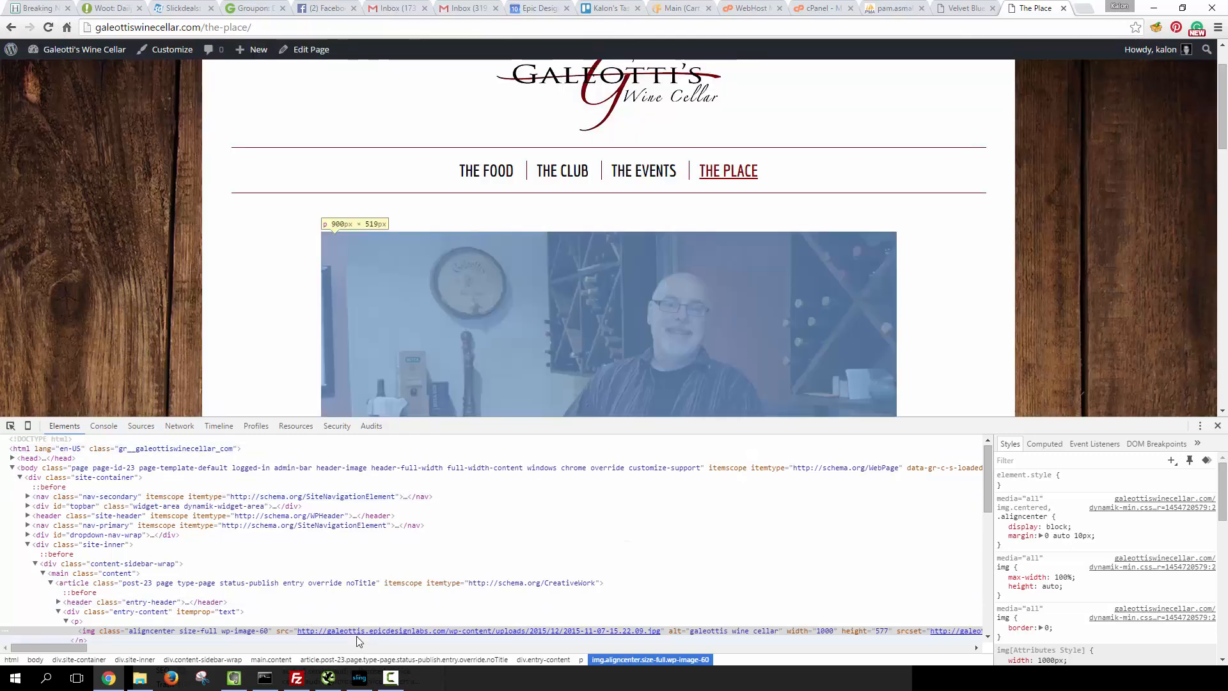
pyautogui.moveTo(372, 631)
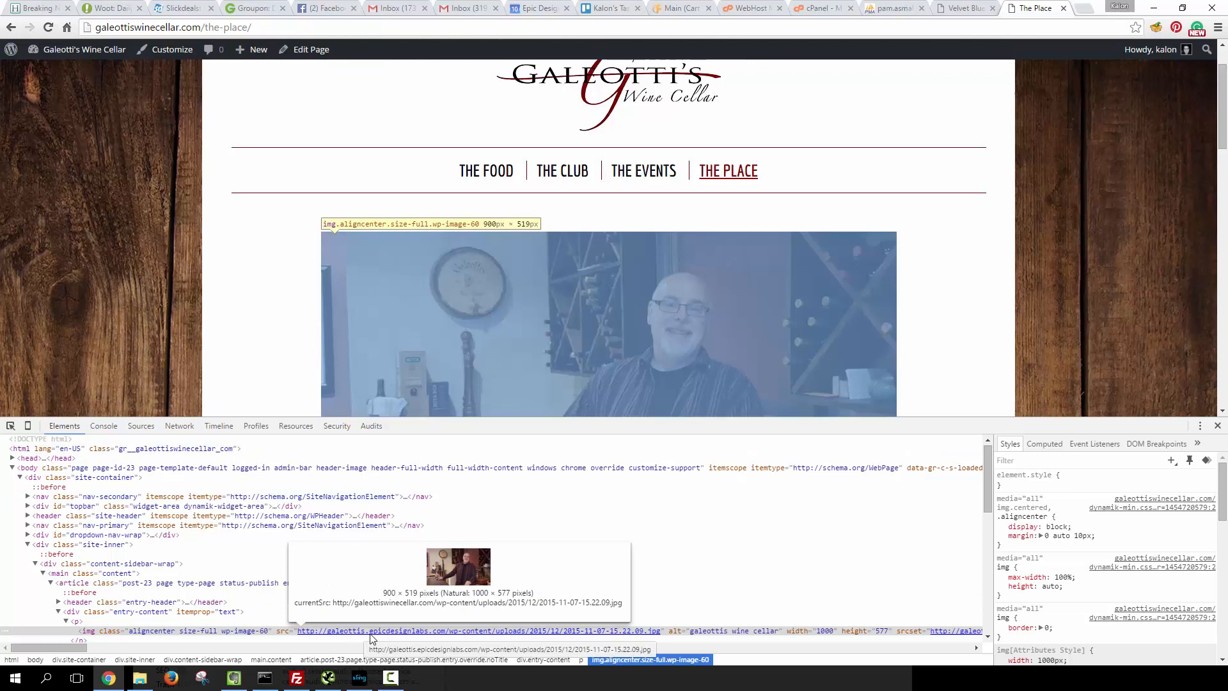
pyautogui.moveTo(426, 634)
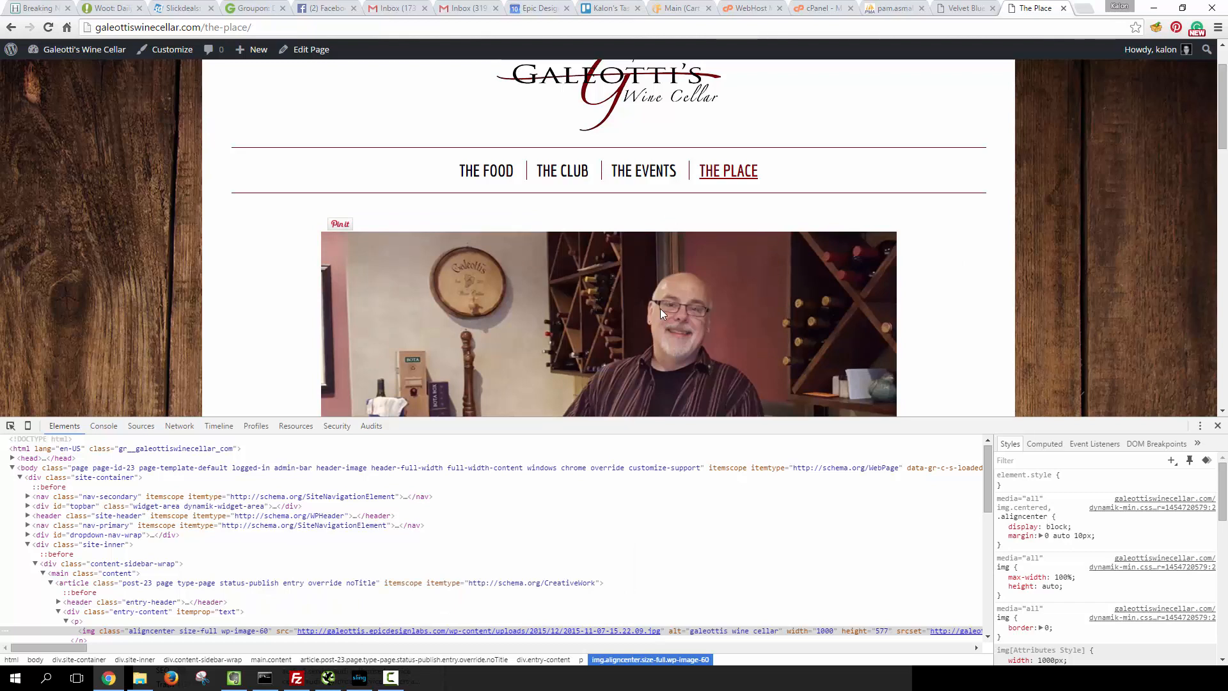
pyautogui.moveTo(643, 347)
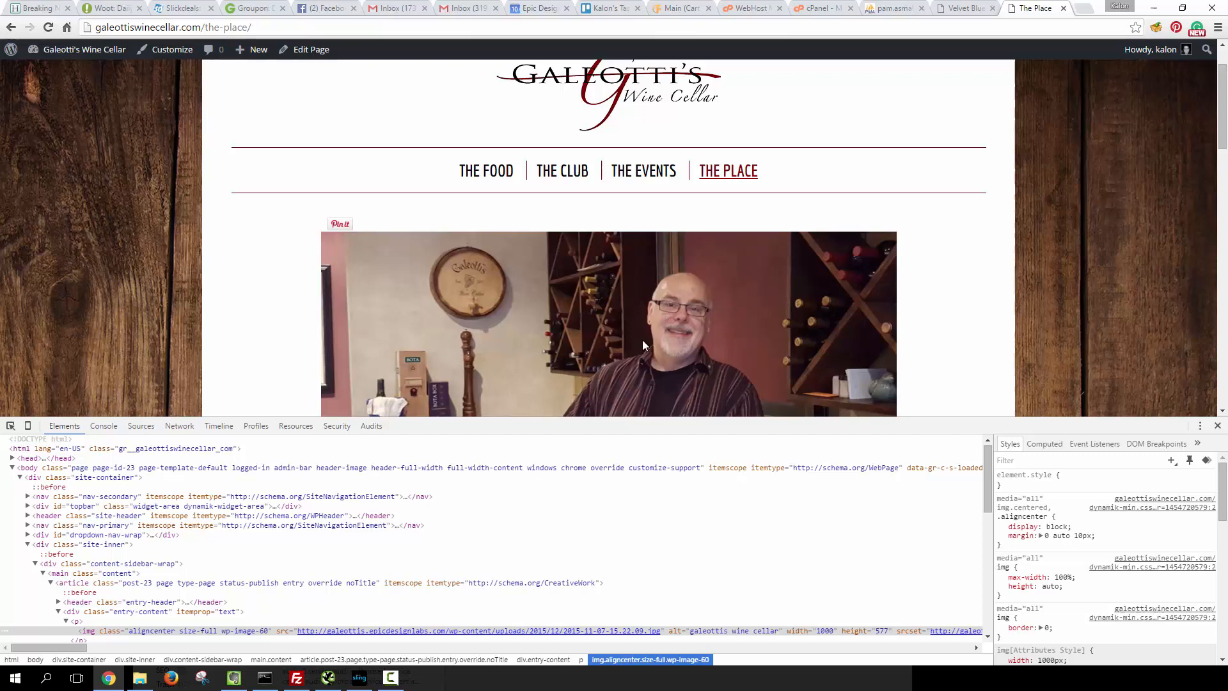
pyautogui.moveTo(771, 338)
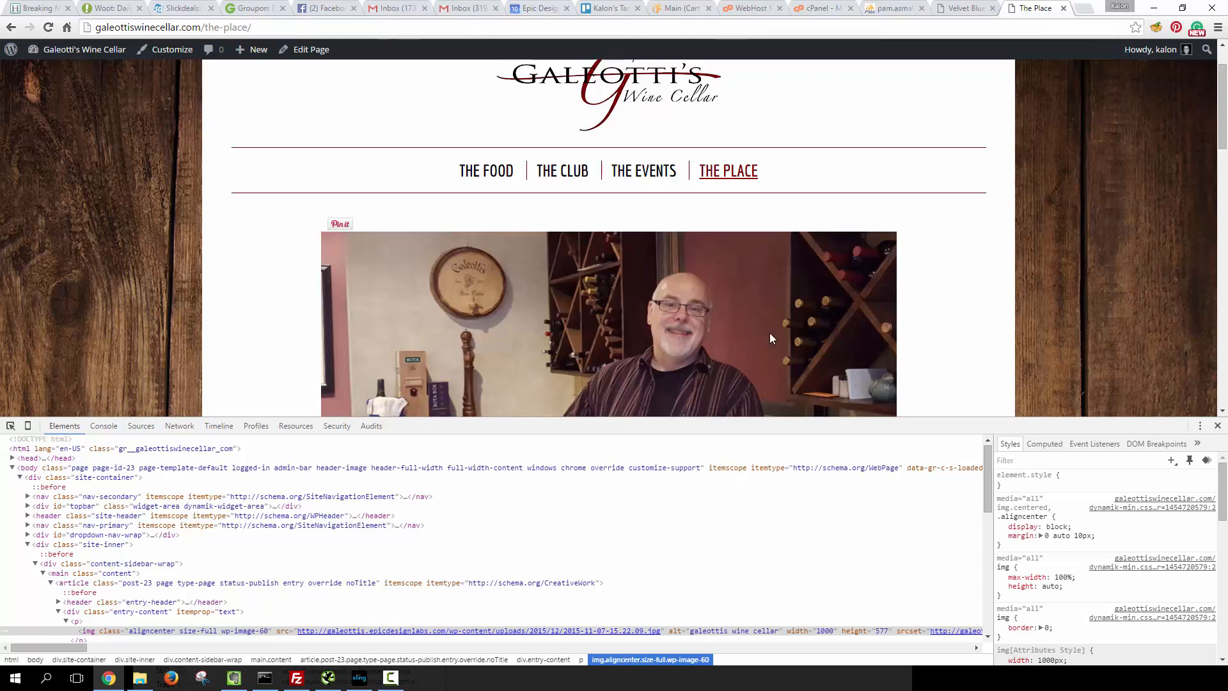
# - Inspect the Membership link to see its href pointing to the-club on the old domain
pyautogui.scroll(-3)
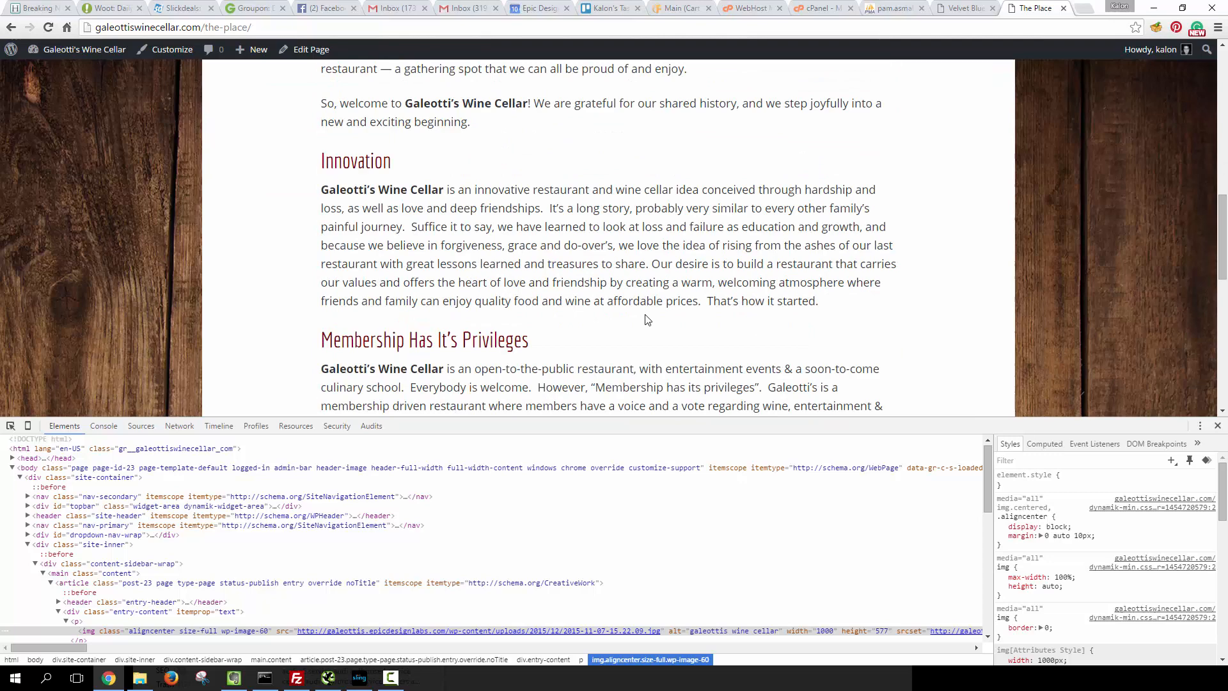
pyautogui.scroll(-3)
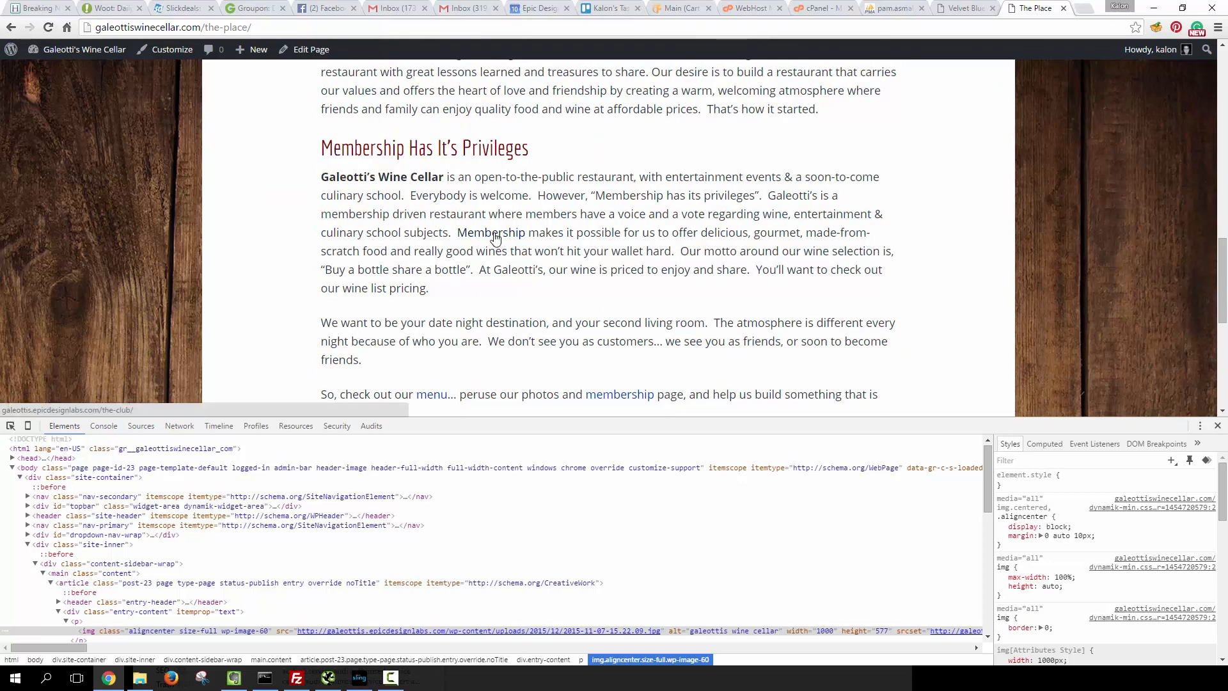
pyautogui.click(491, 232)
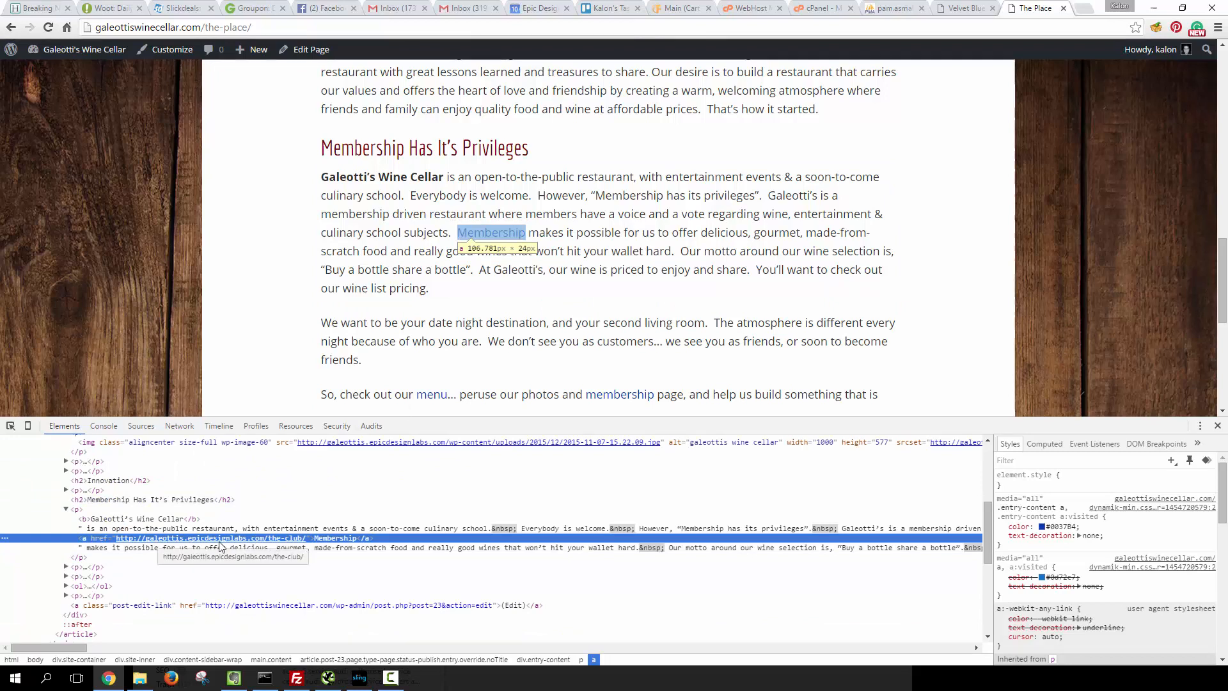
pyautogui.moveTo(266, 549)
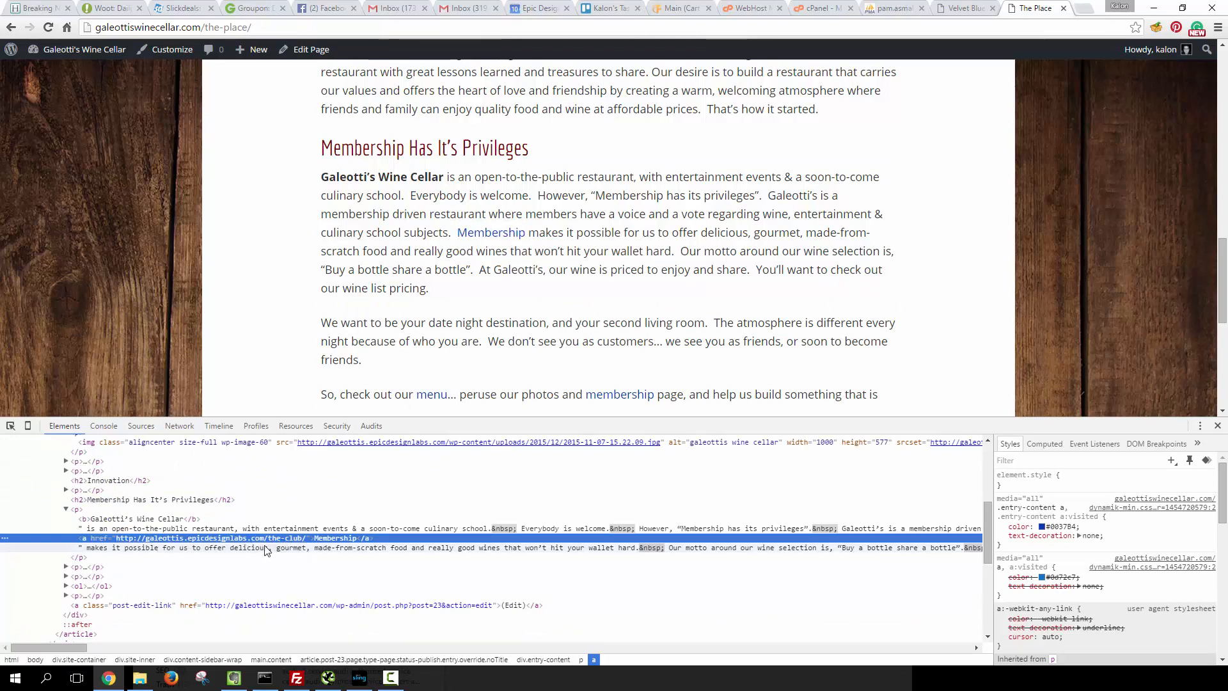
pyautogui.moveTo(242, 538)
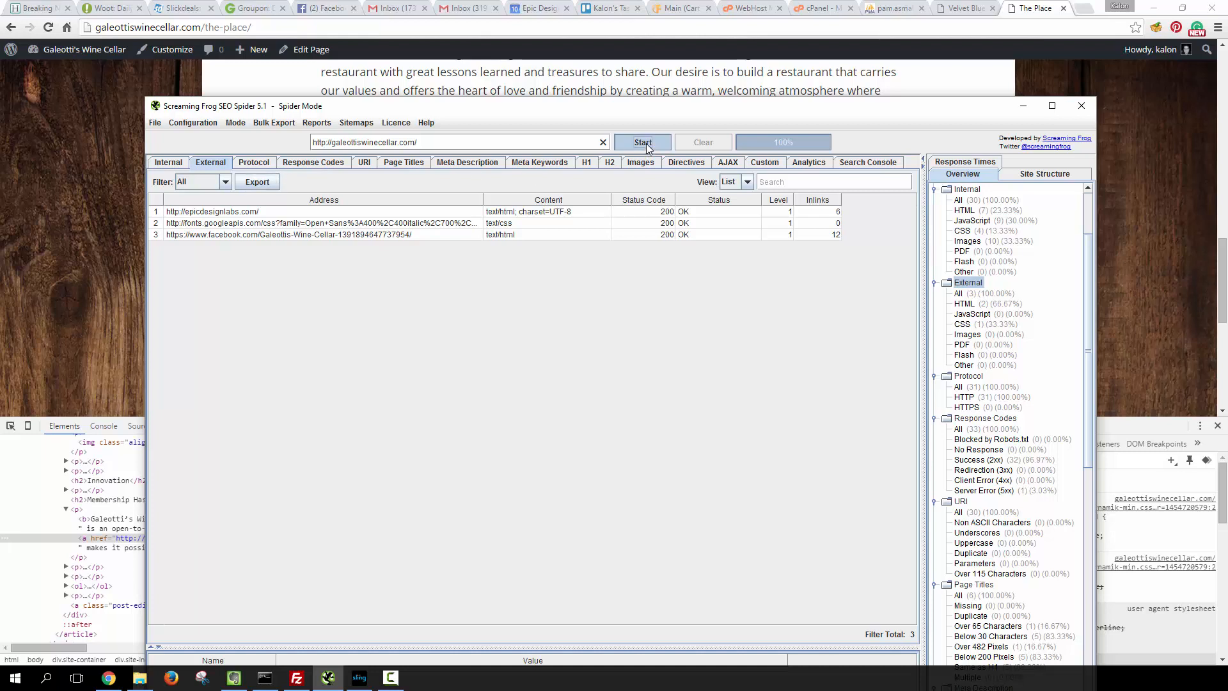
# - Crawl the site and select an old galeottis.epicdesignlabs.com address in the External list
pyautogui.click(642, 142)
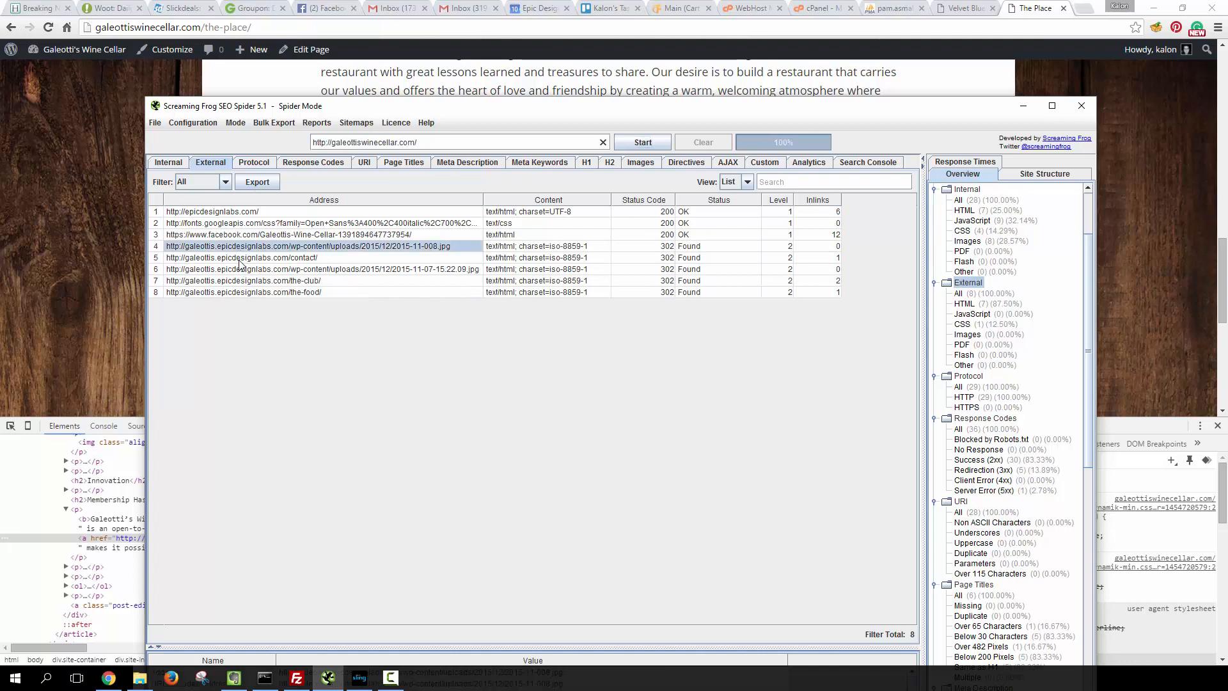
pyautogui.click(243, 291)
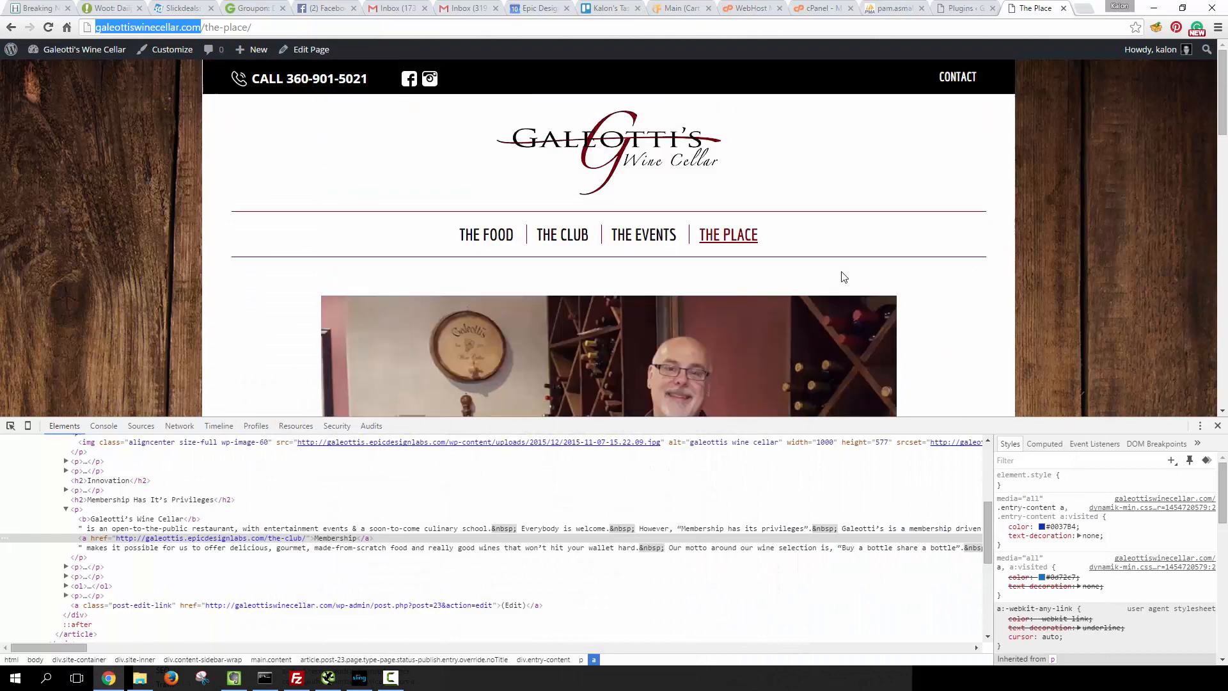
pyautogui.moveTo(799, 328)
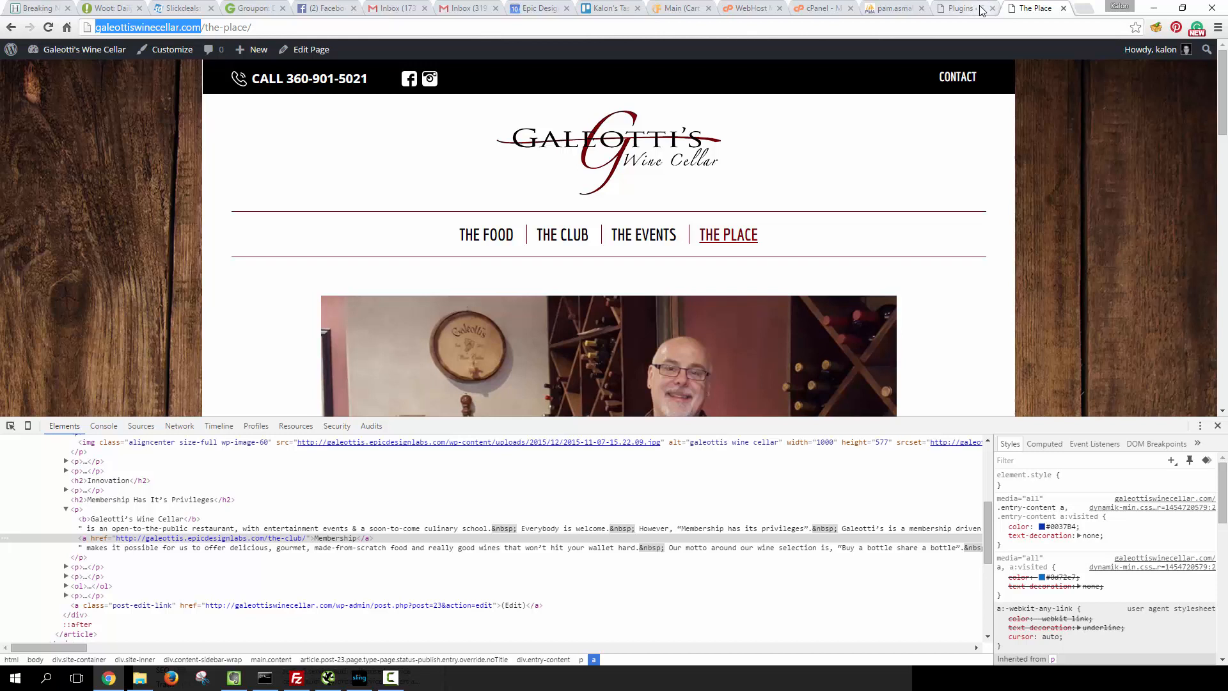
# - Switch to the Installed Plugins page confirming the plugin was deleted
pyautogui.click(960, 7)
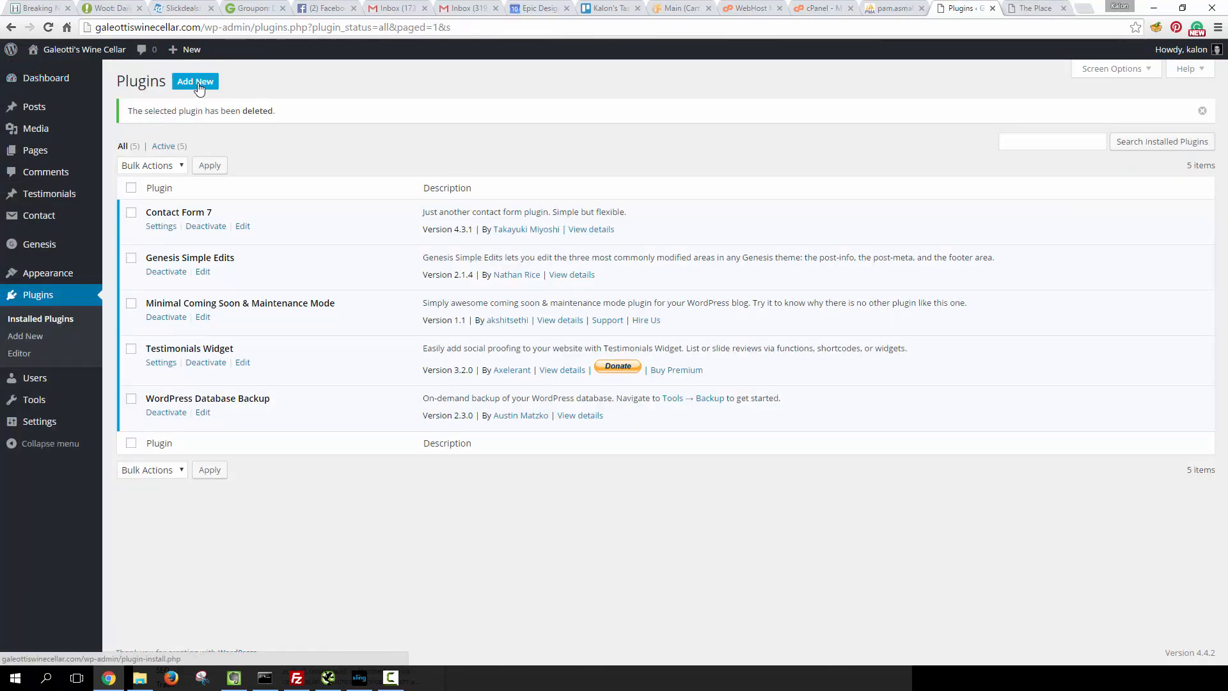
# - Search 'update urls', then install and activate Velvet Blues Update URLs
pyautogui.click(194, 81)
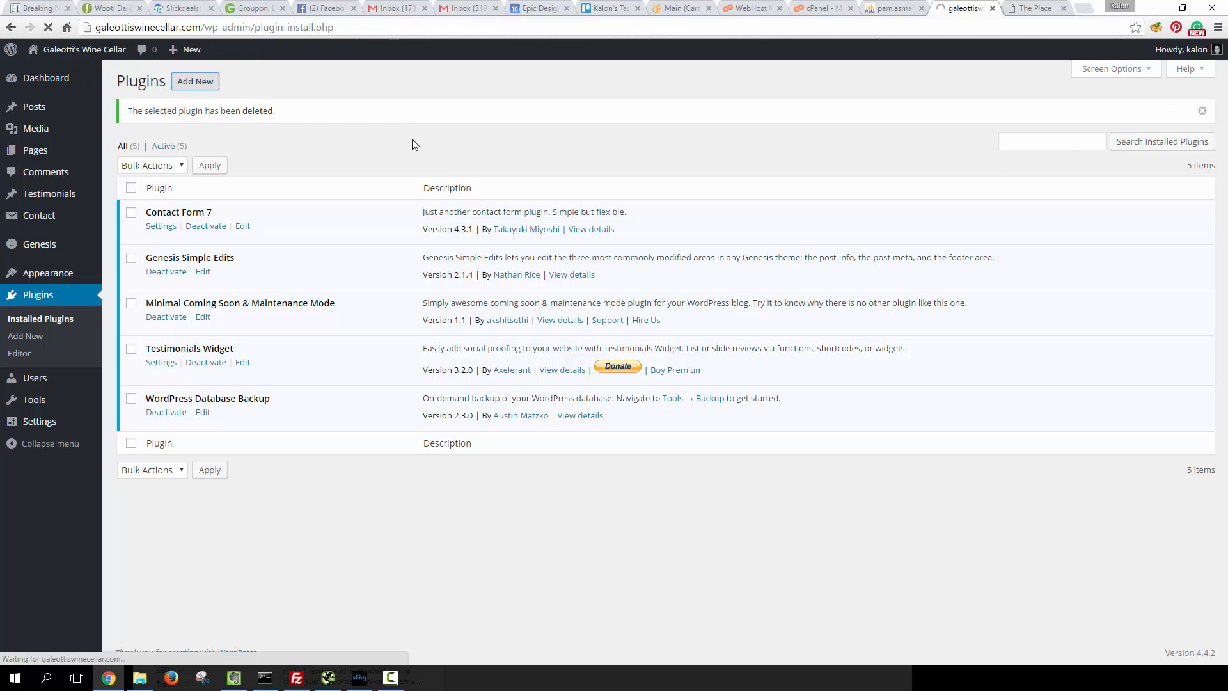
pyautogui.click(25, 335)
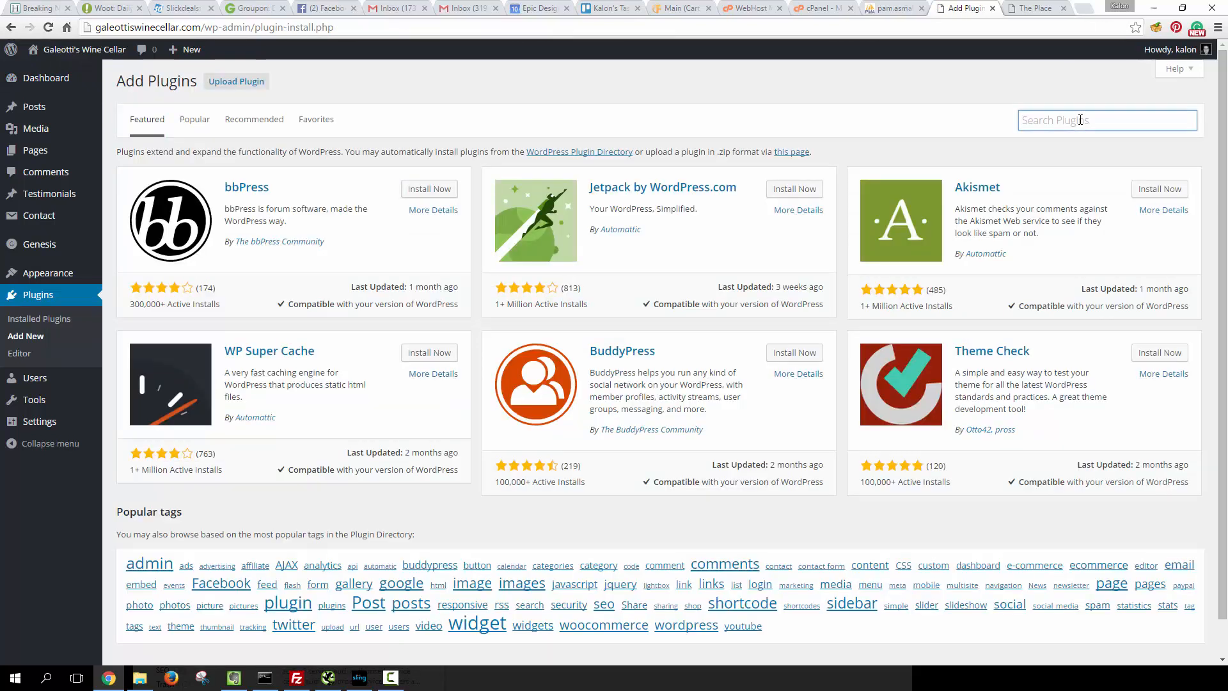
pyautogui.write('update urls')
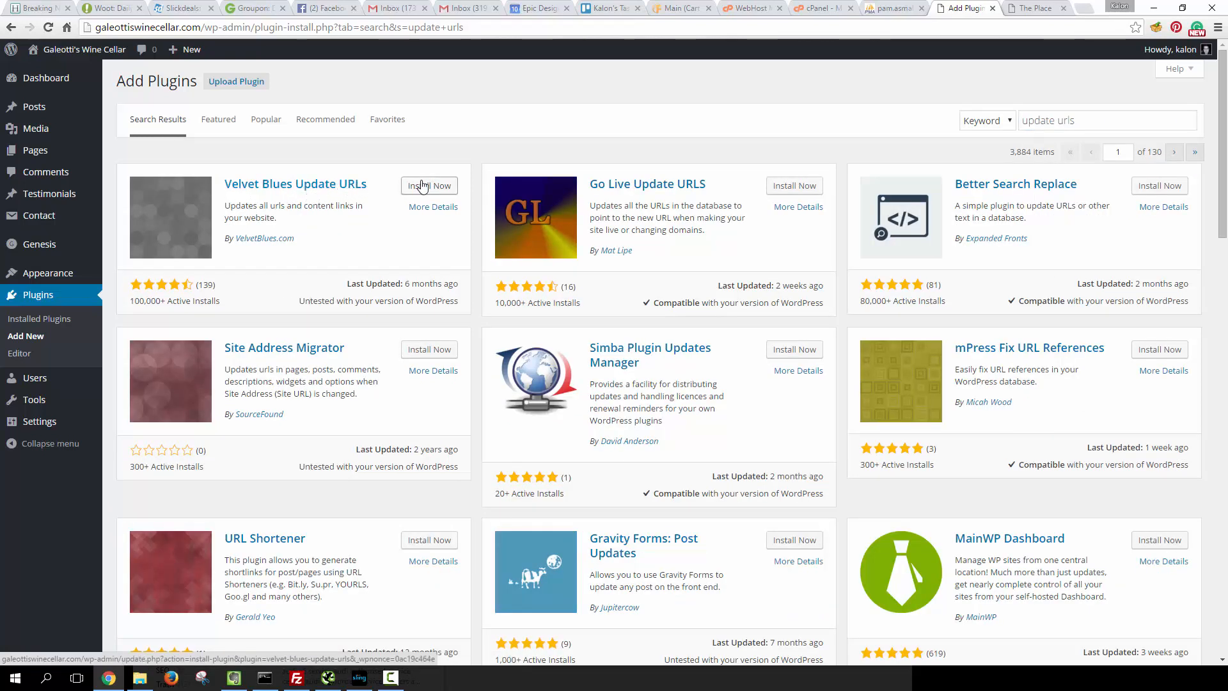
pyautogui.click(429, 186)
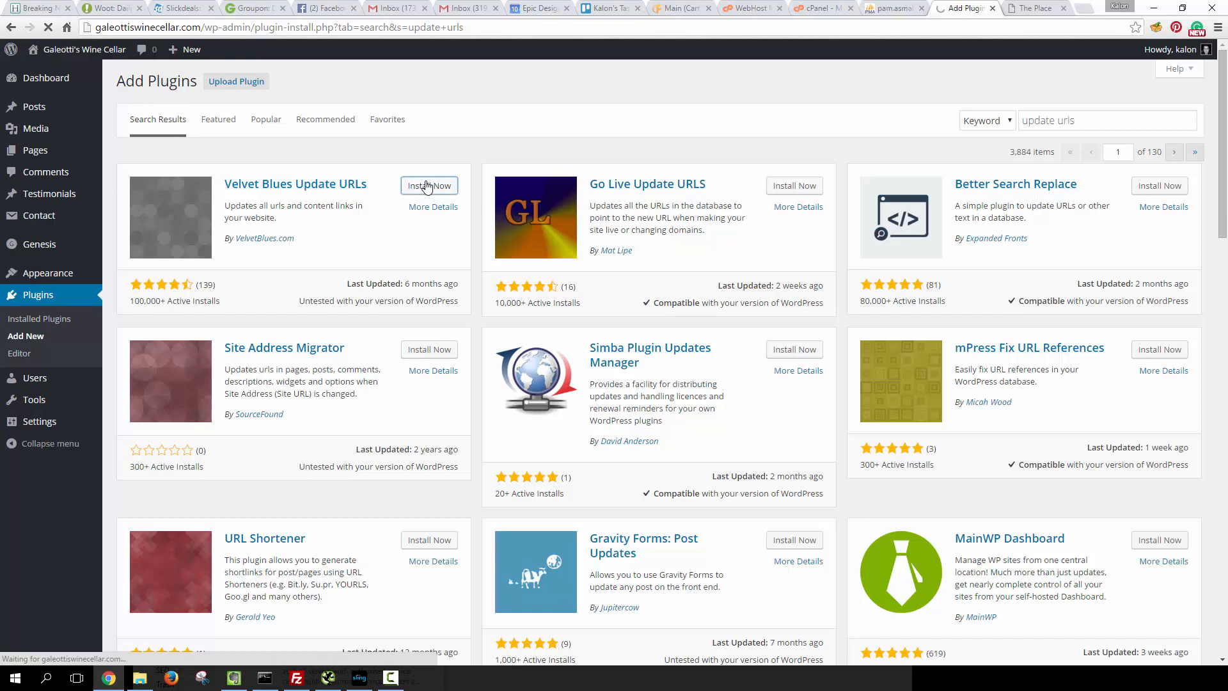
pyautogui.click(428, 185)
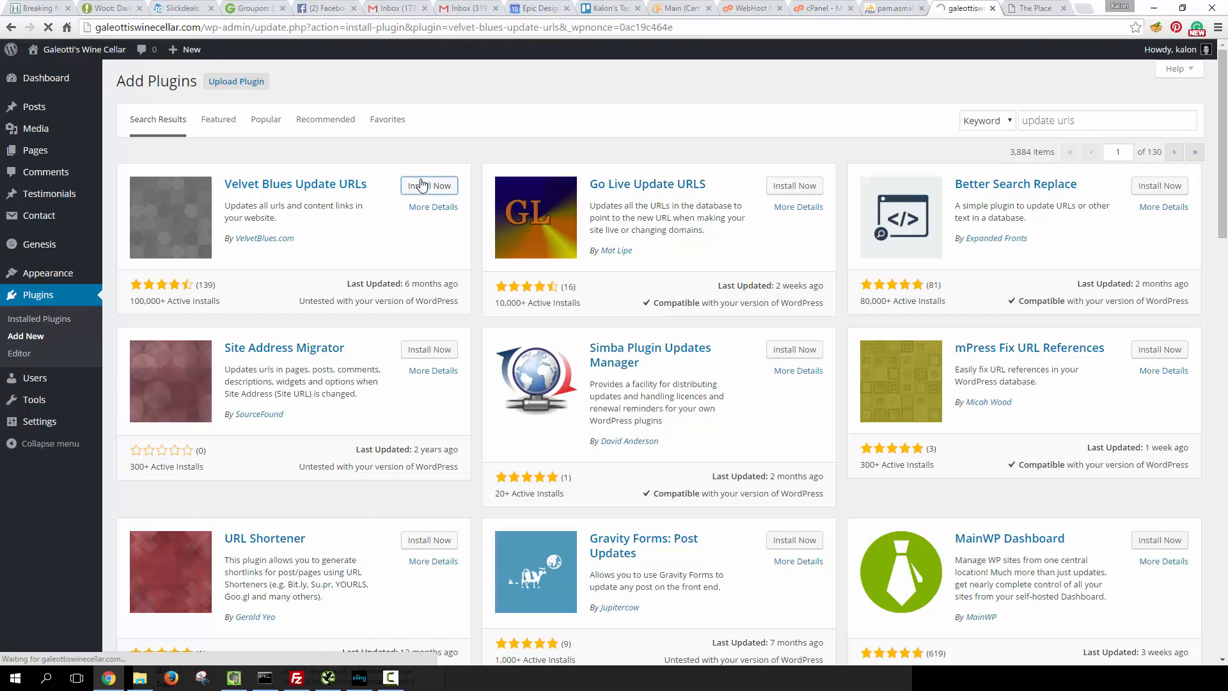
pyautogui.click(430, 186)
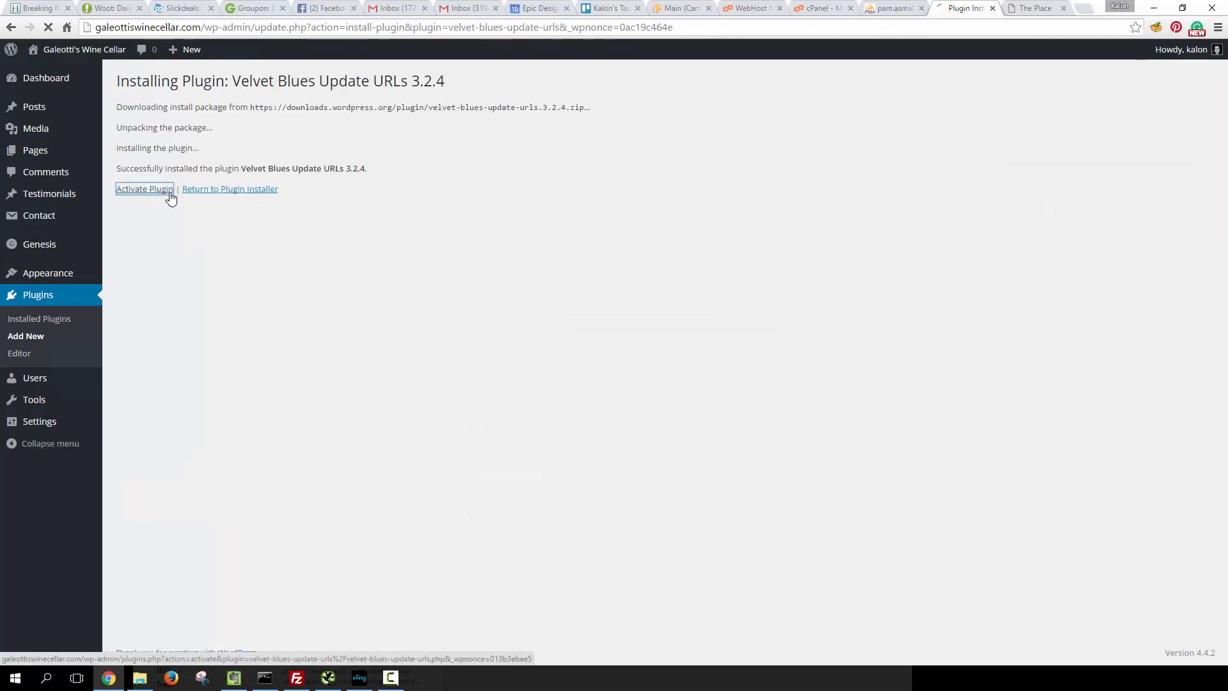
pyautogui.click(144, 189)
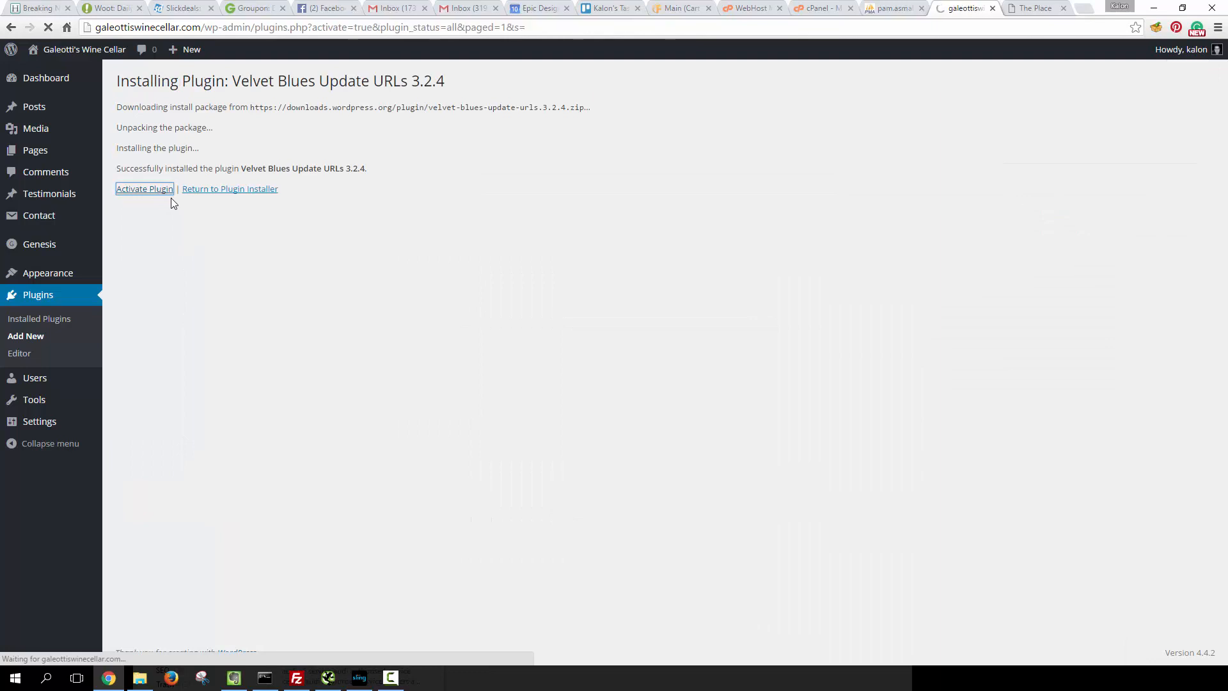
pyautogui.click(145, 189)
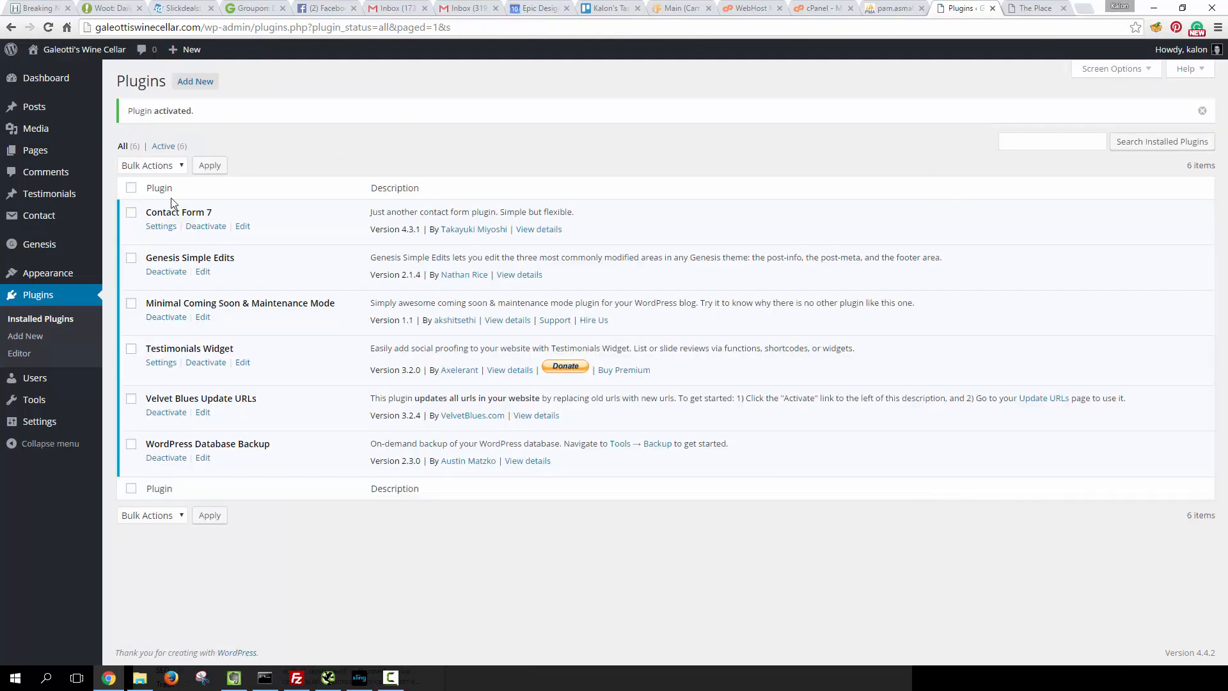
pyautogui.moveTo(107, 482)
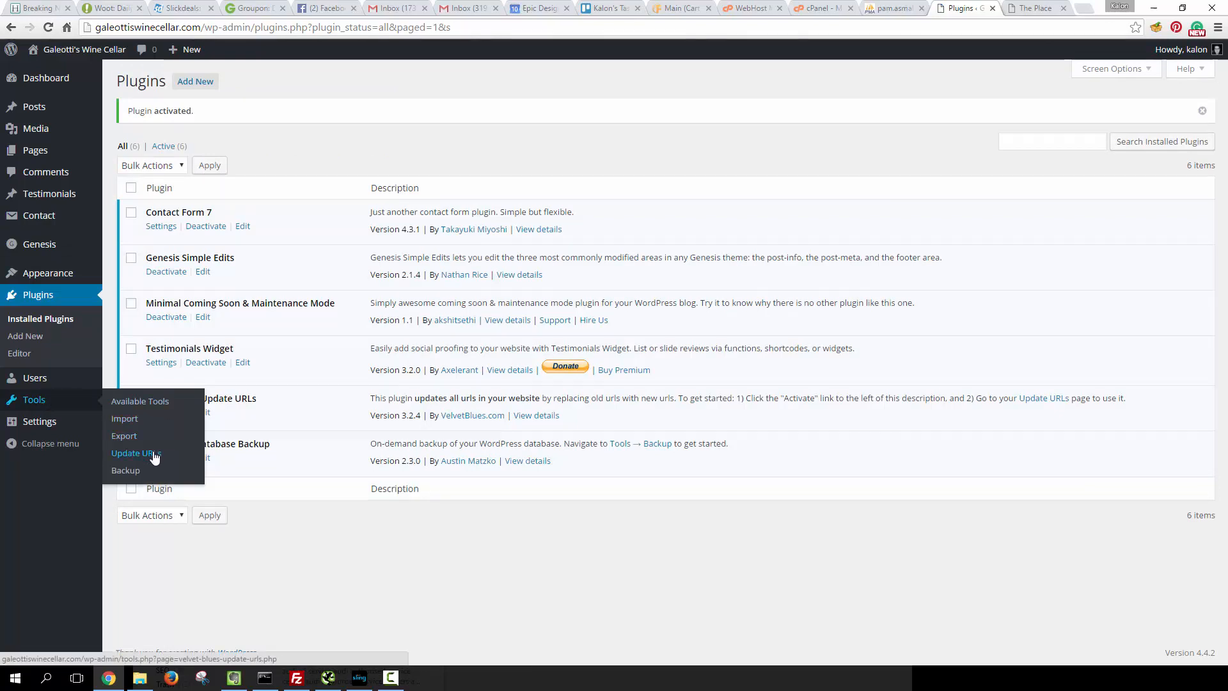
# - Open Tools > Update URLs, then return to the live The Place page
pyautogui.click(131, 453)
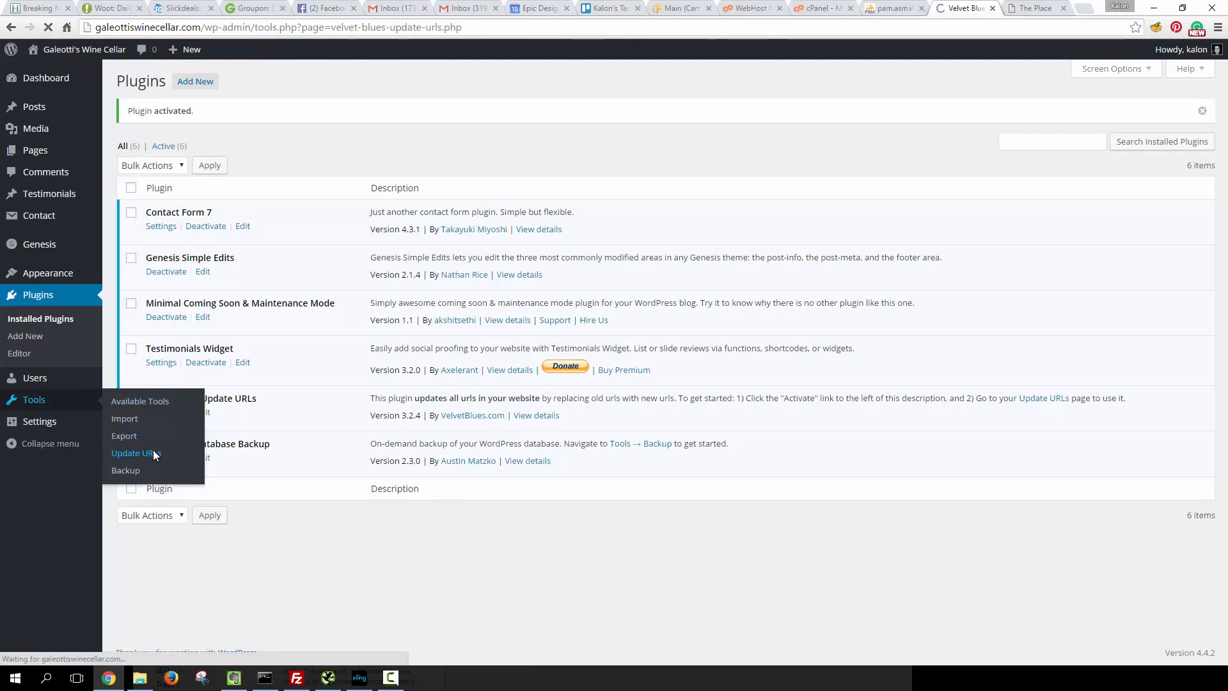
pyautogui.click(133, 453)
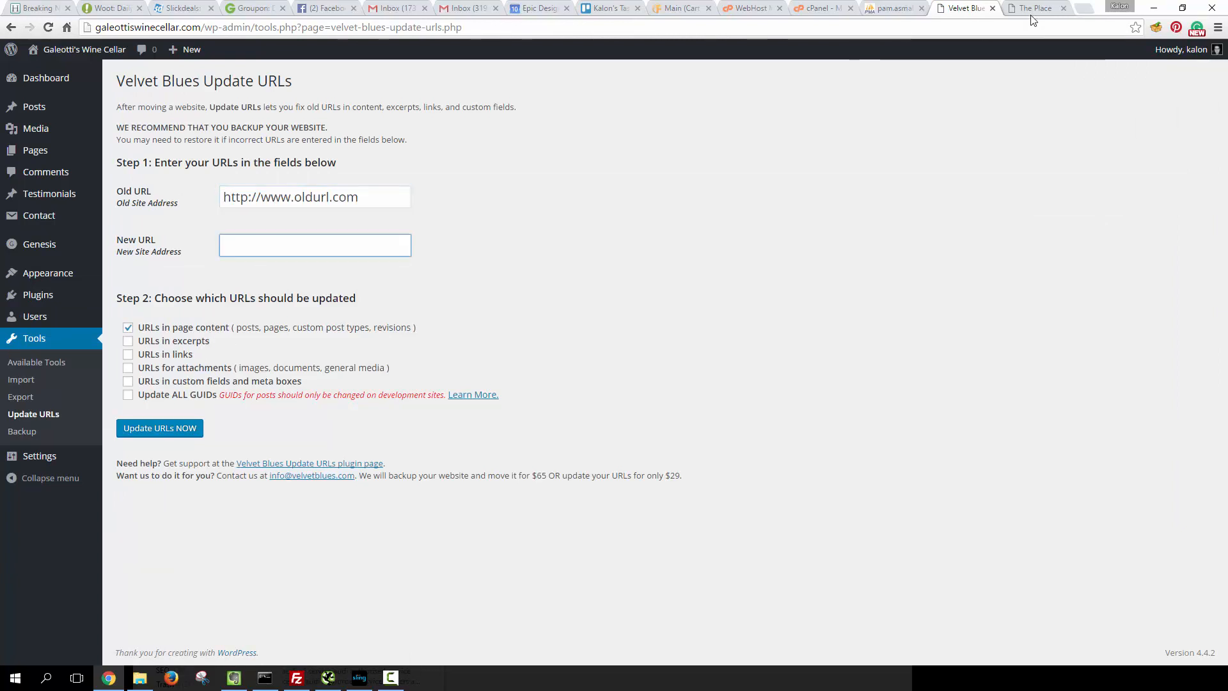
pyautogui.click(1033, 8)
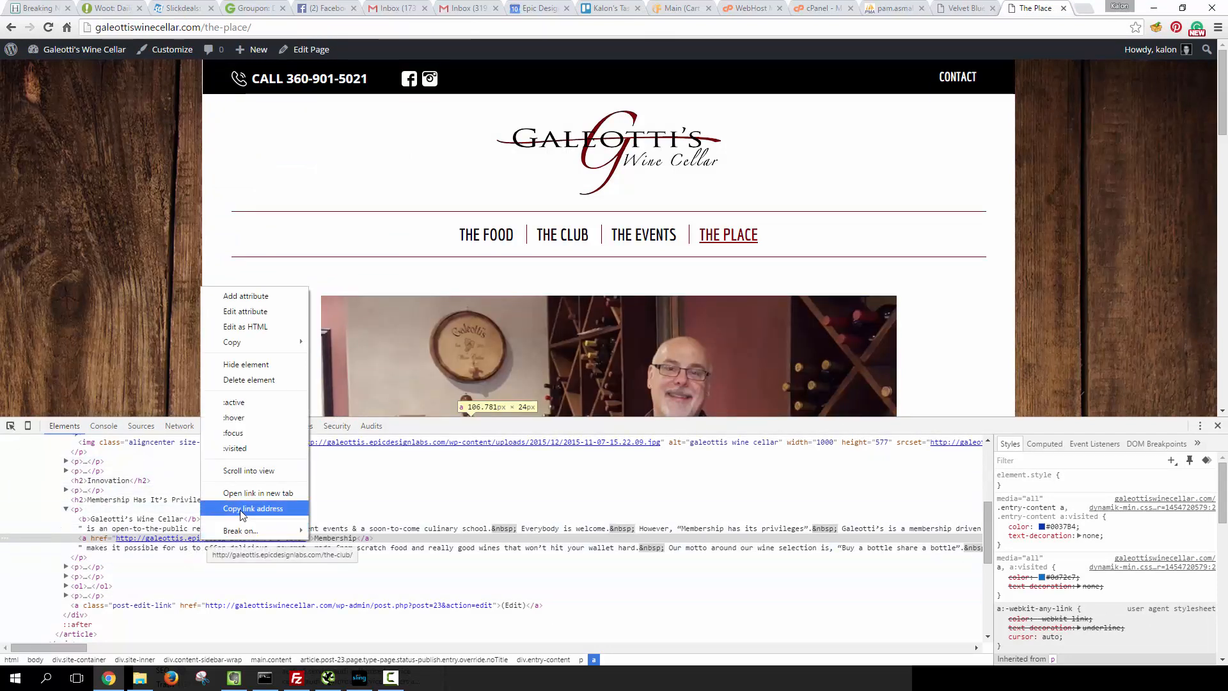
# - Copy the old-domain Membership link address and go back to the Update URLs form
pyautogui.click(252, 508)
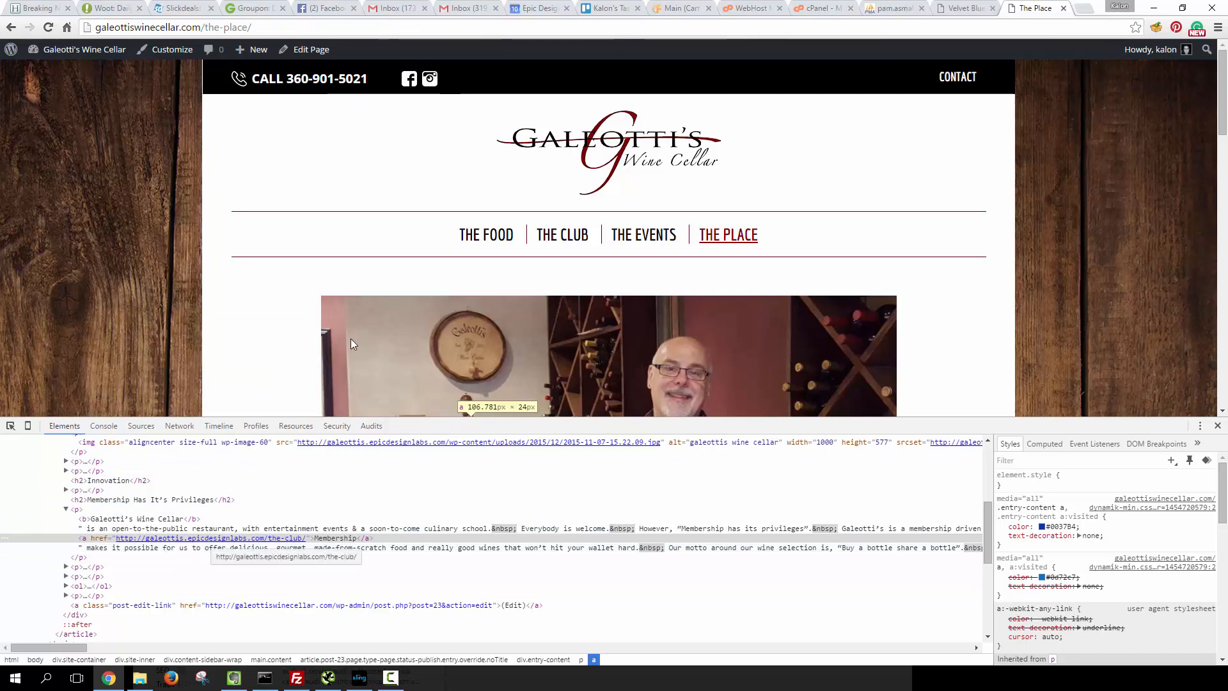
pyautogui.click(960, 8)
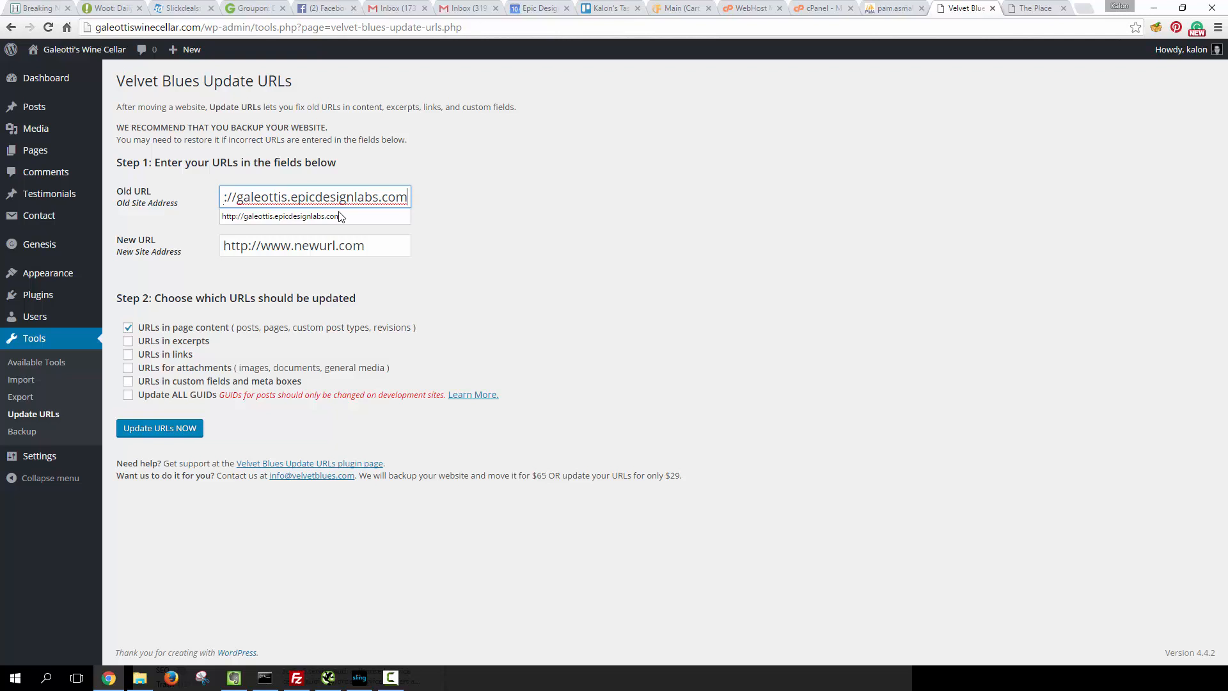
pyautogui.doubleClick(392, 197)
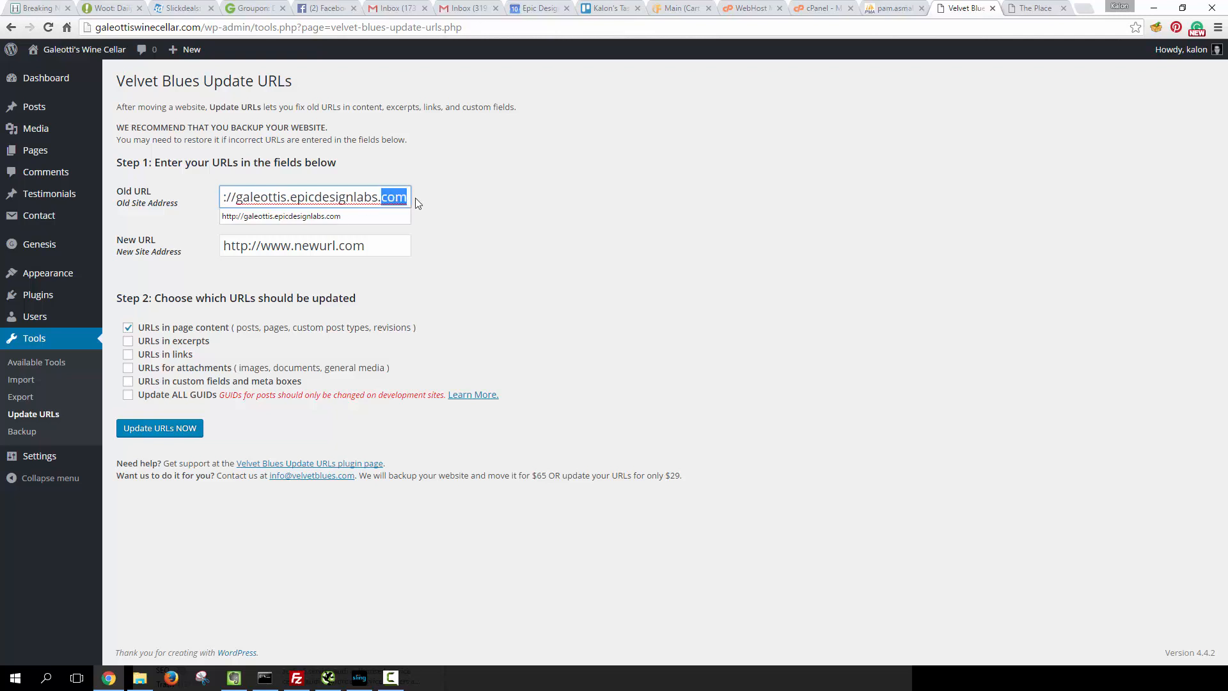
pyautogui.click(409, 197)
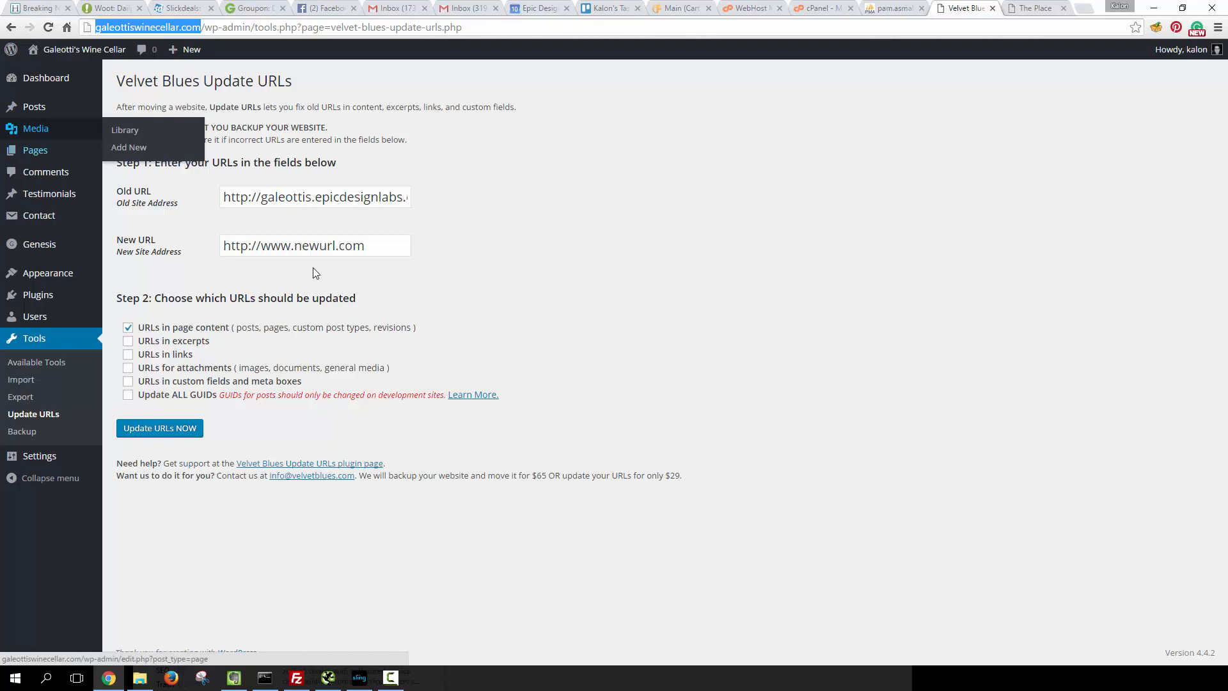
pyautogui.write('http://galeottiswinecellar.com/')
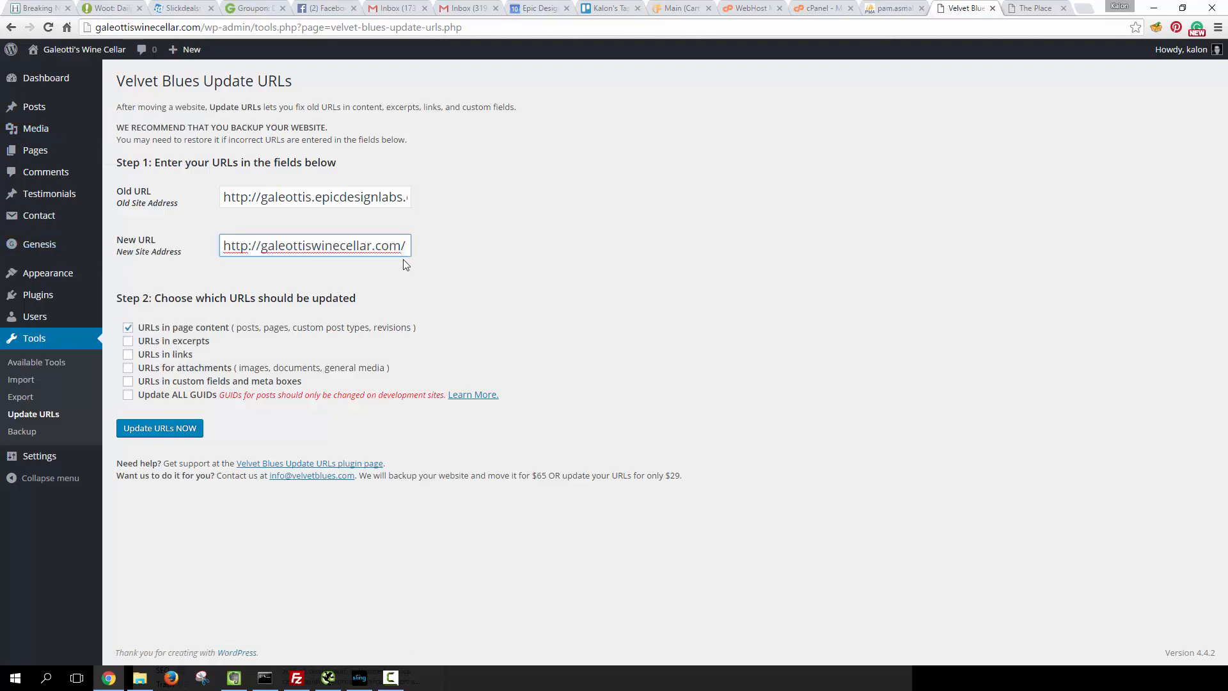
pyautogui.press('BackSpace')
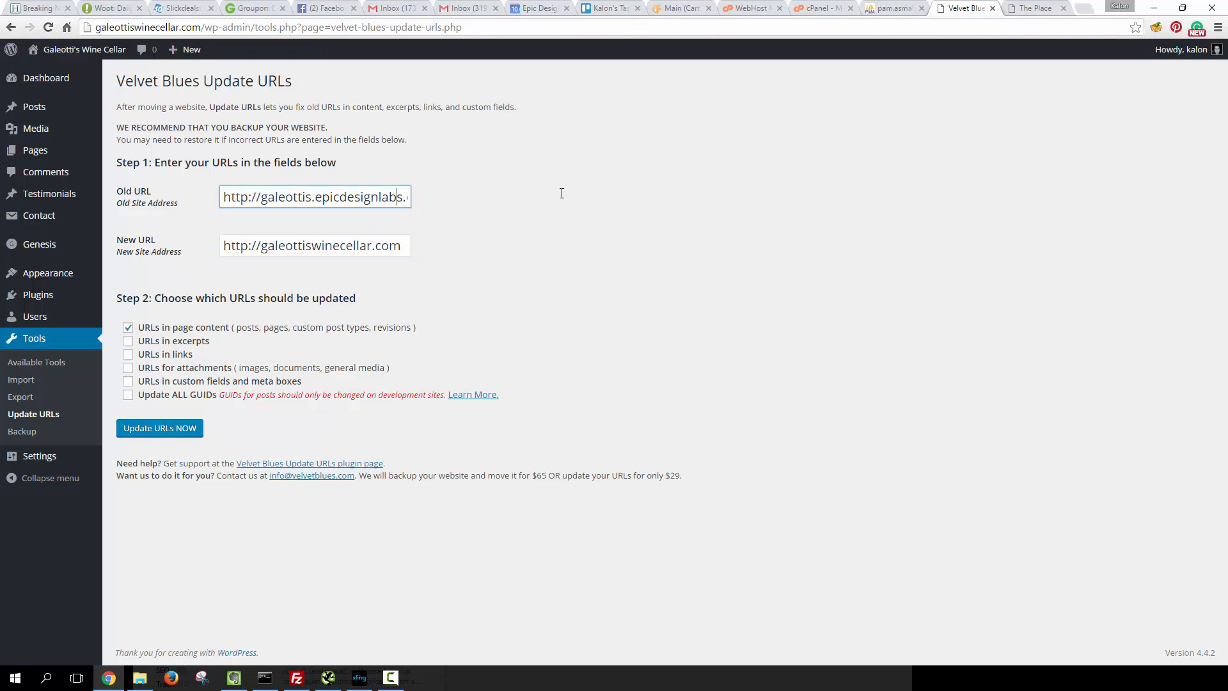
pyautogui.click(312, 246)
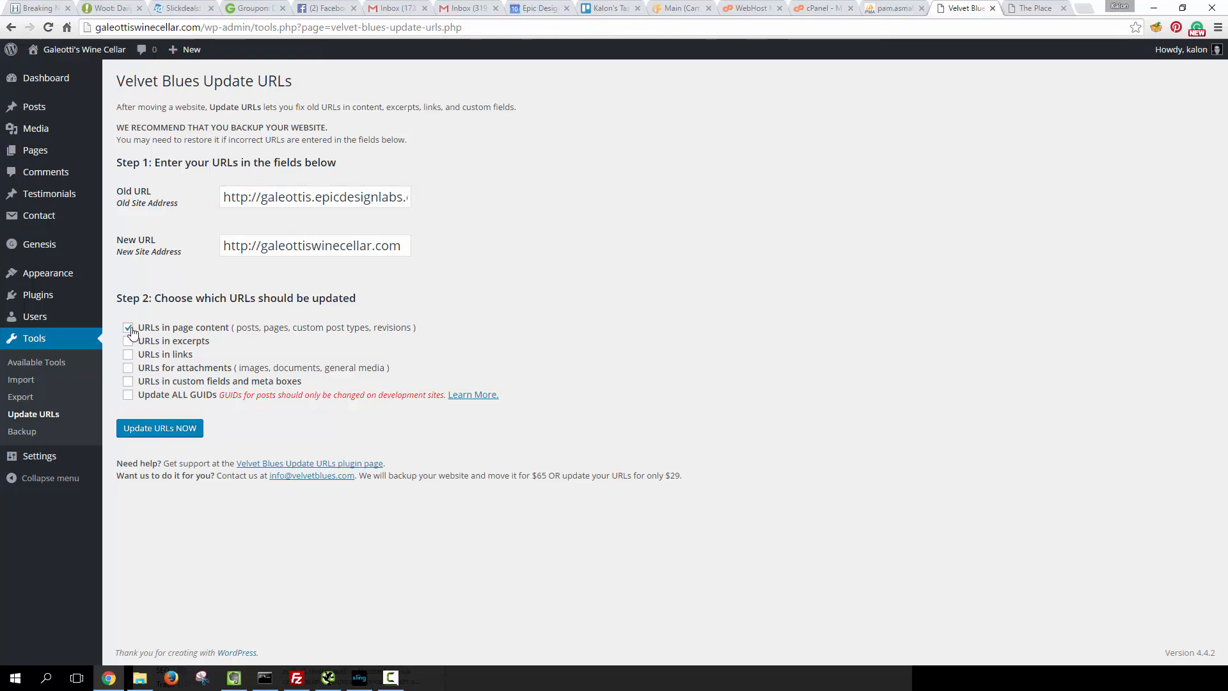
# - Tick all Step 2 URL types except Update ALL GUIDs and run Update URLs NOW
pyautogui.click(128, 328)
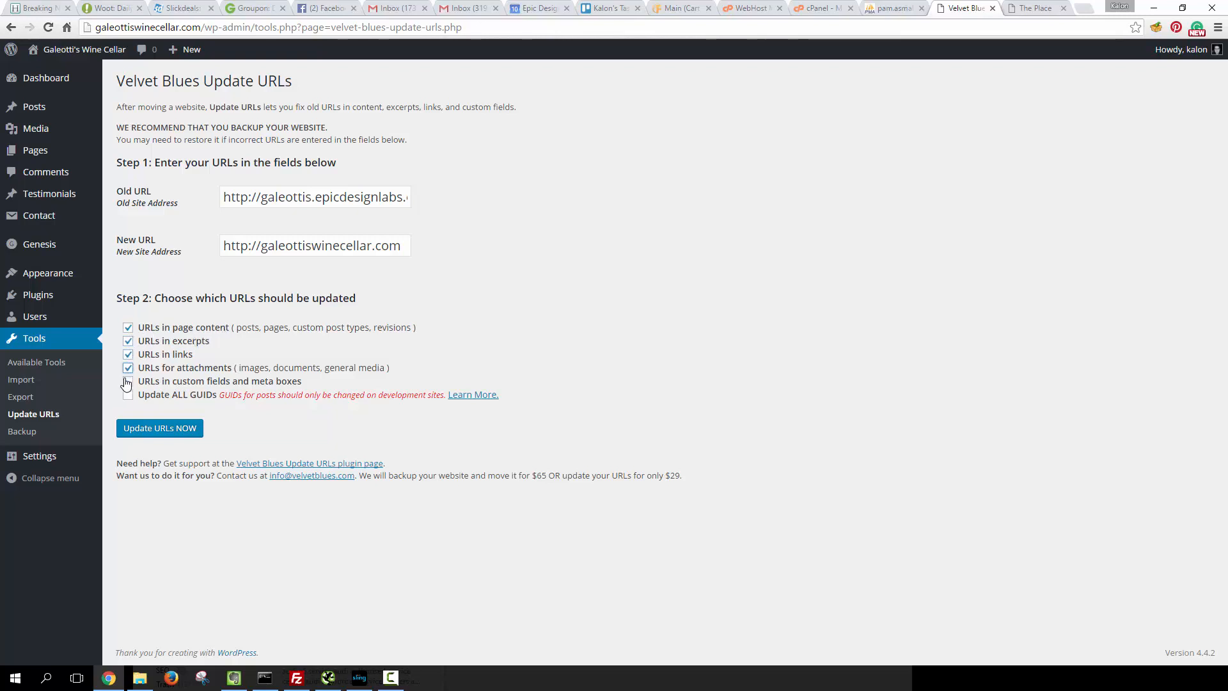
pyautogui.click(128, 381)
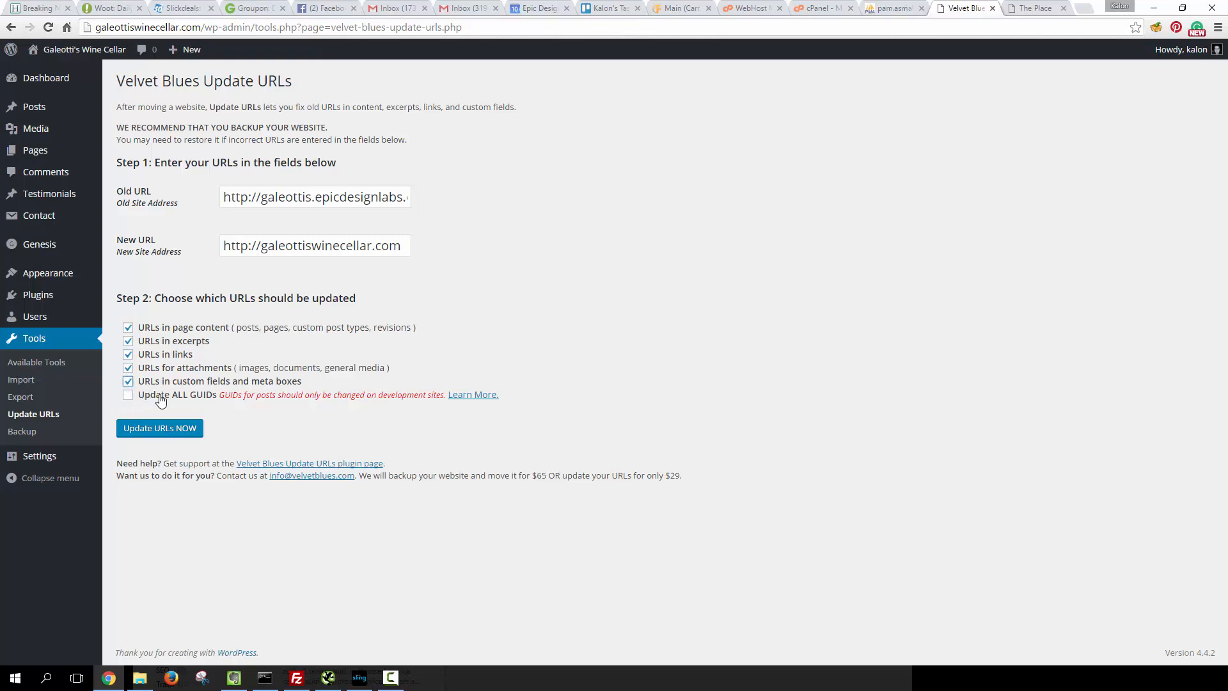
pyautogui.moveTo(428, 402)
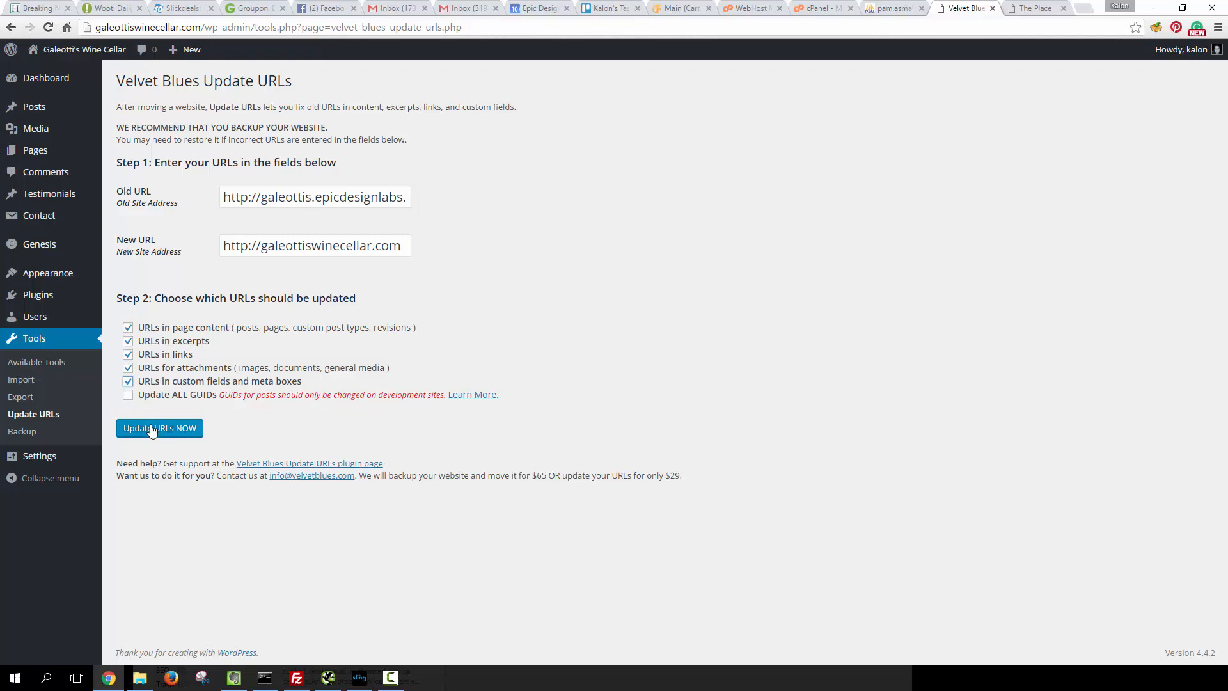
pyautogui.click(159, 427)
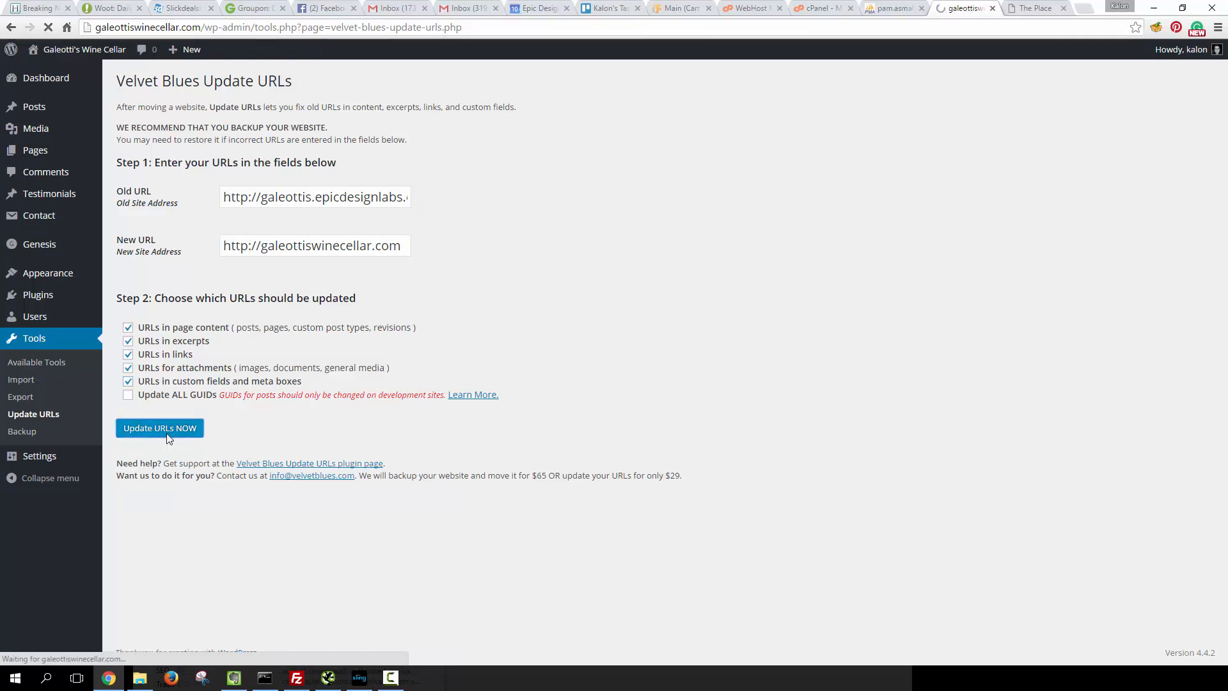
pyautogui.click(159, 427)
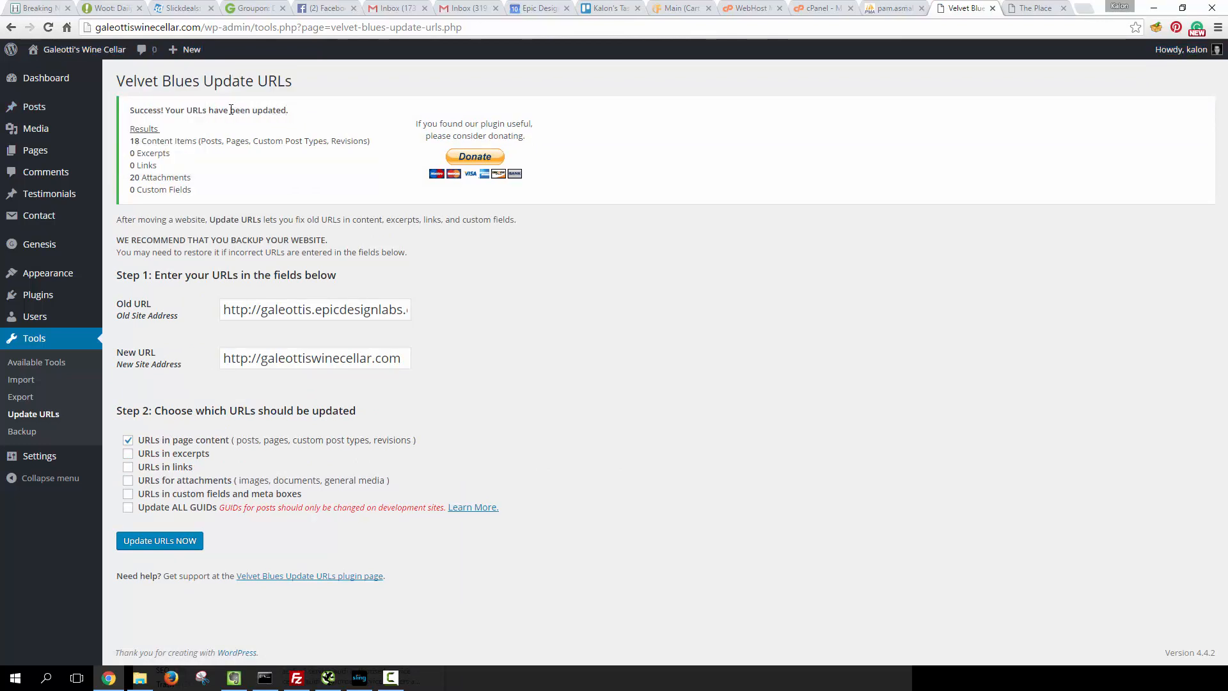
# - Reload The Place page and inspect the Membership link, now on galeottiswinecellar.com
pyautogui.tripleClick(208, 110)
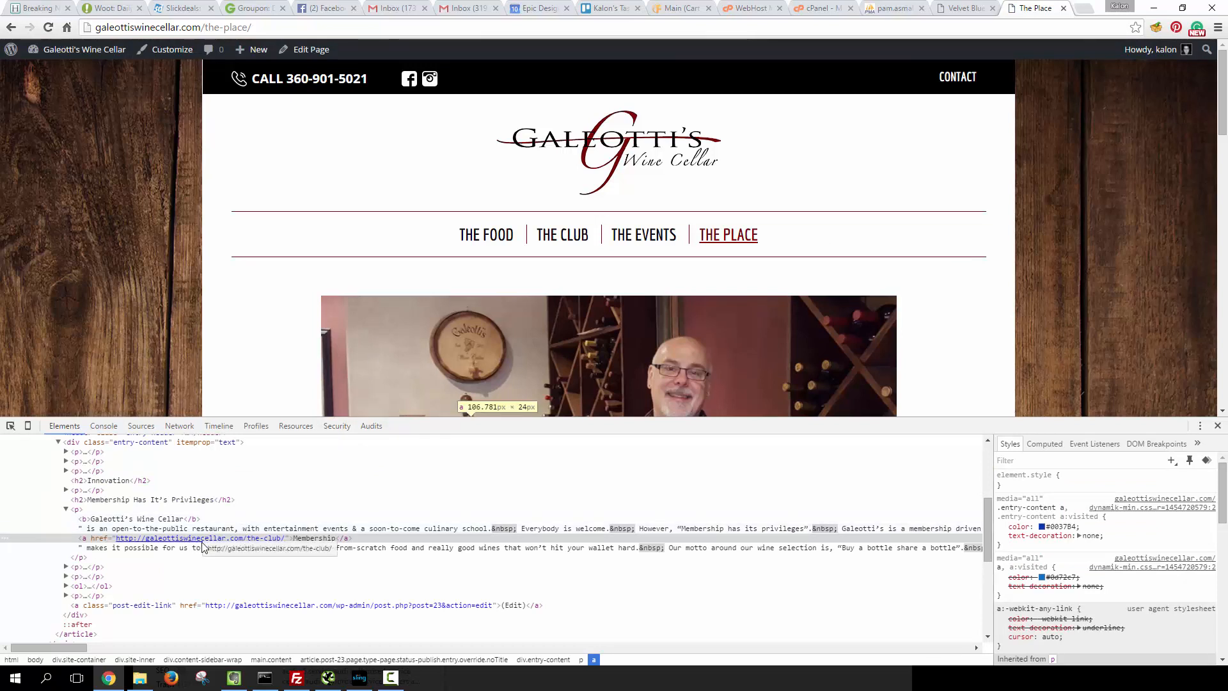
pyautogui.moveTo(167, 548)
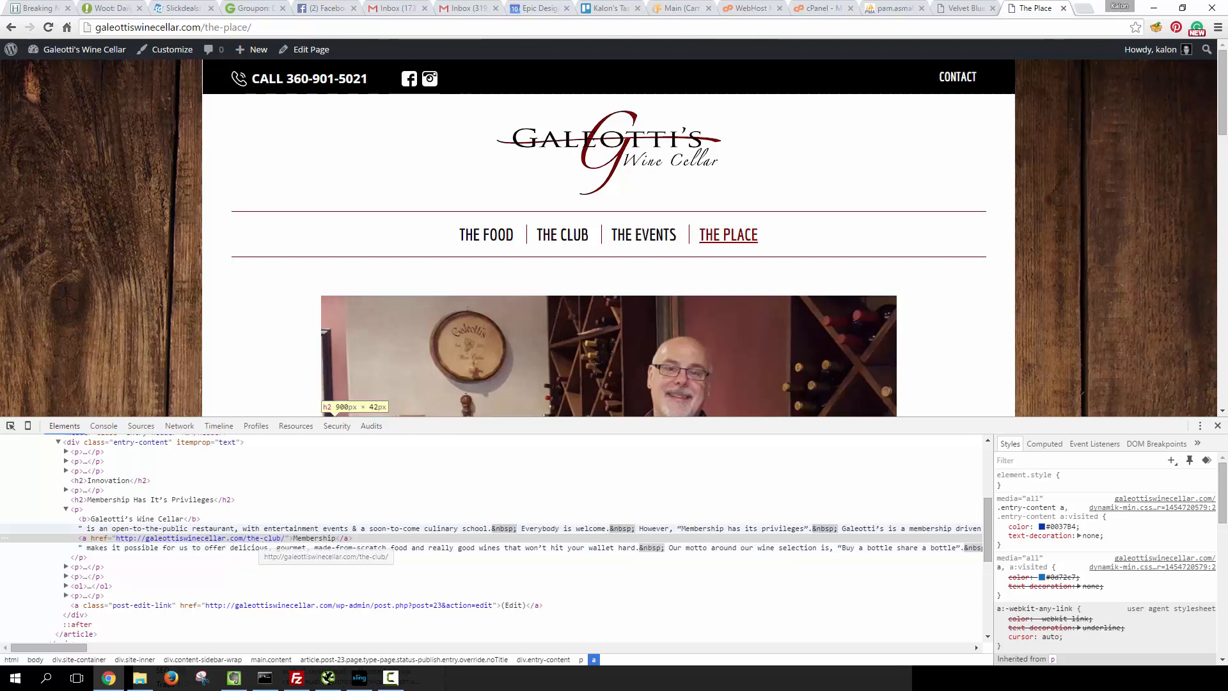
pyautogui.rightClick(635, 369)
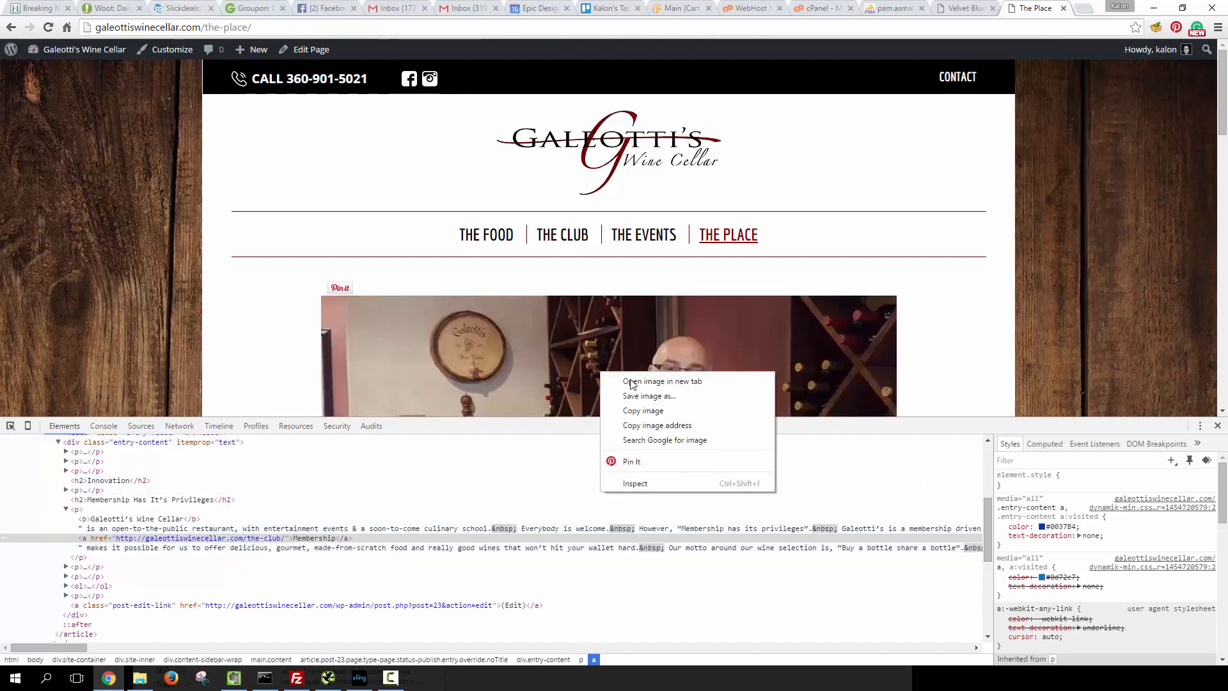
pyautogui.moveTo(669, 488)
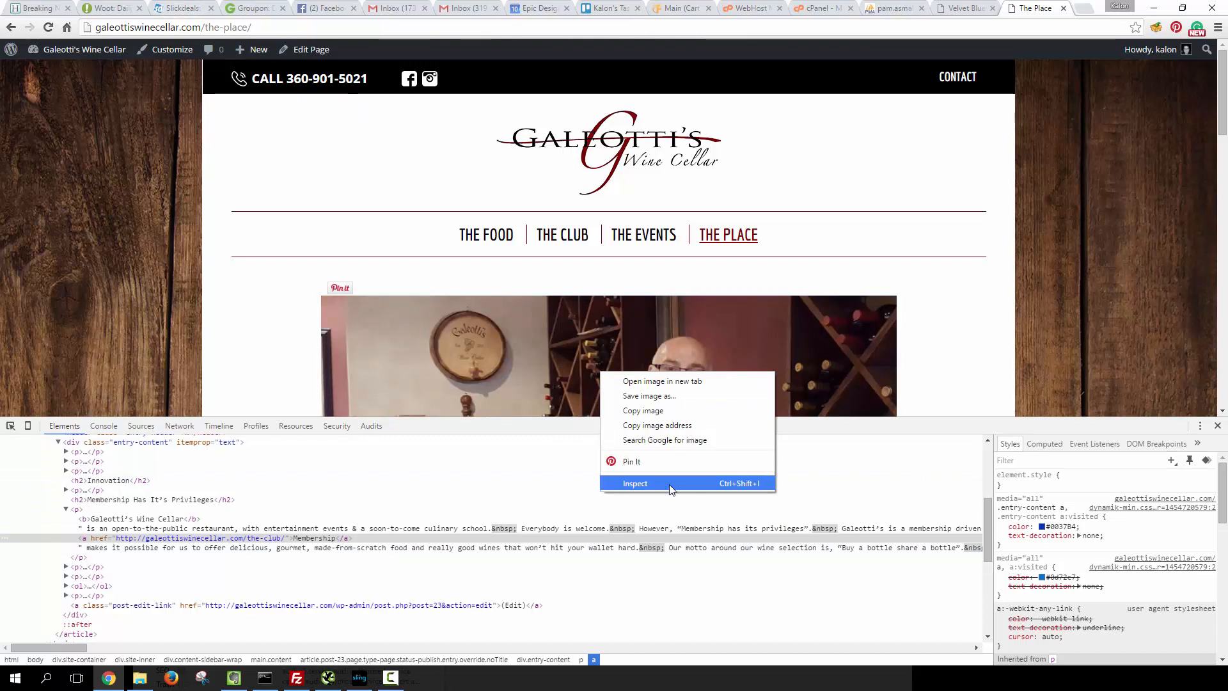
pyautogui.click(635, 484)
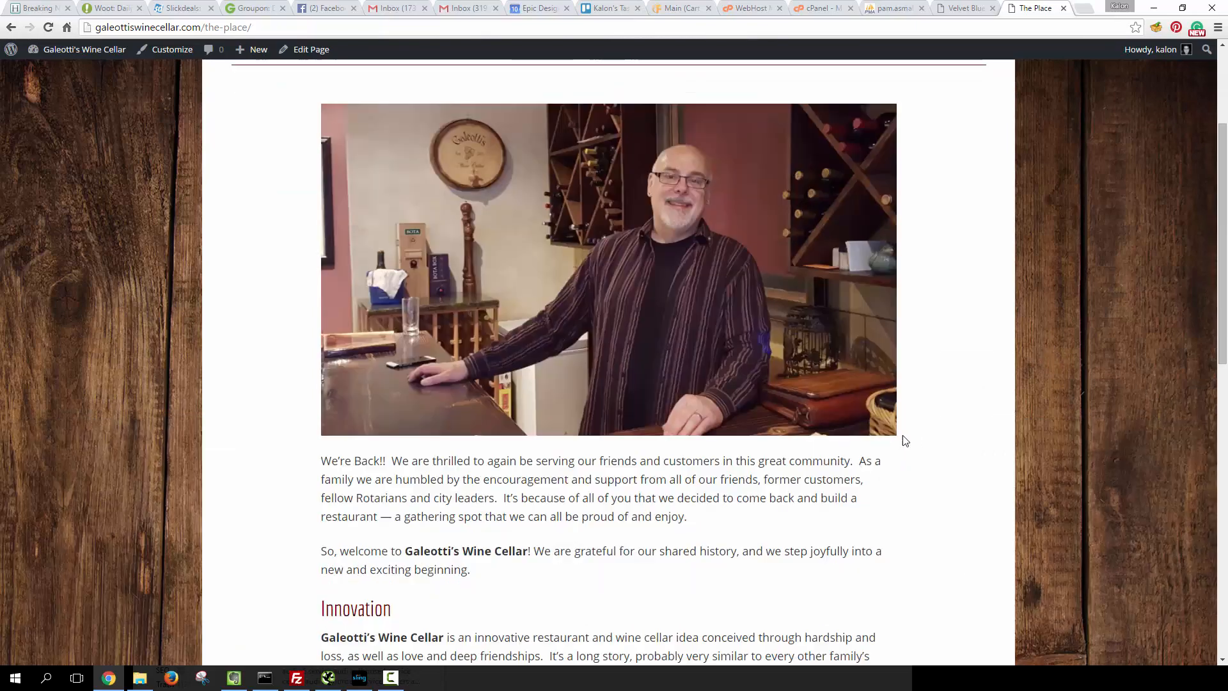
pyautogui.scroll(-3)
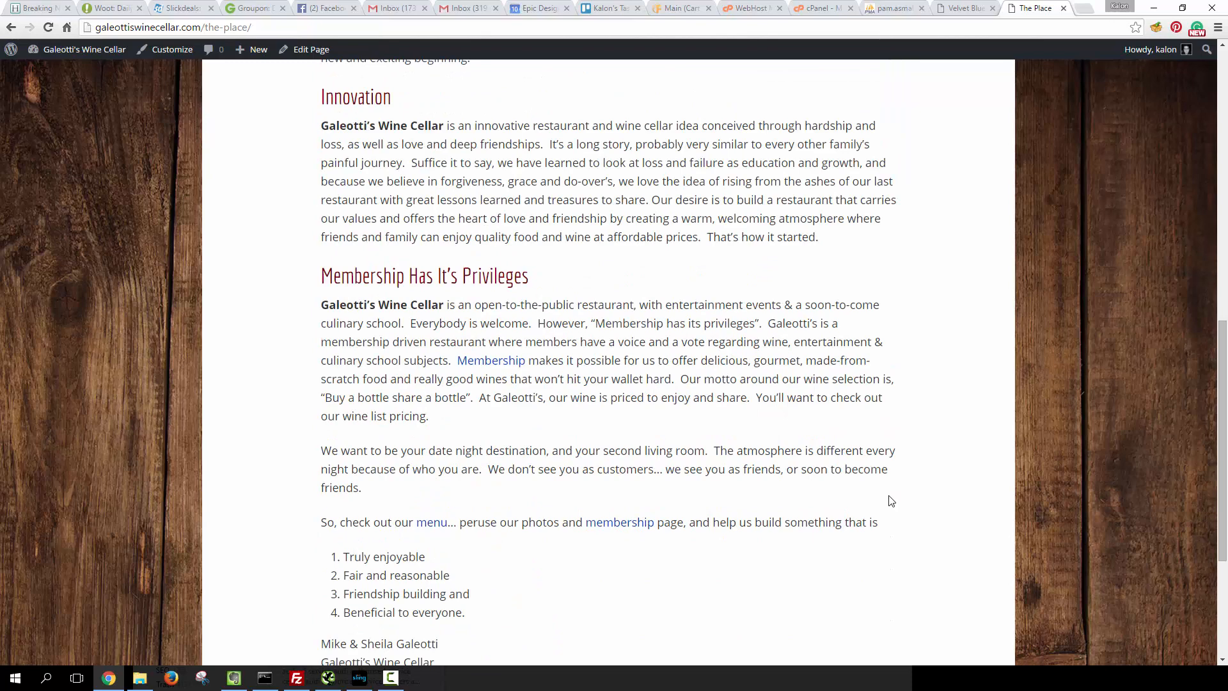
pyautogui.moveTo(779, 499)
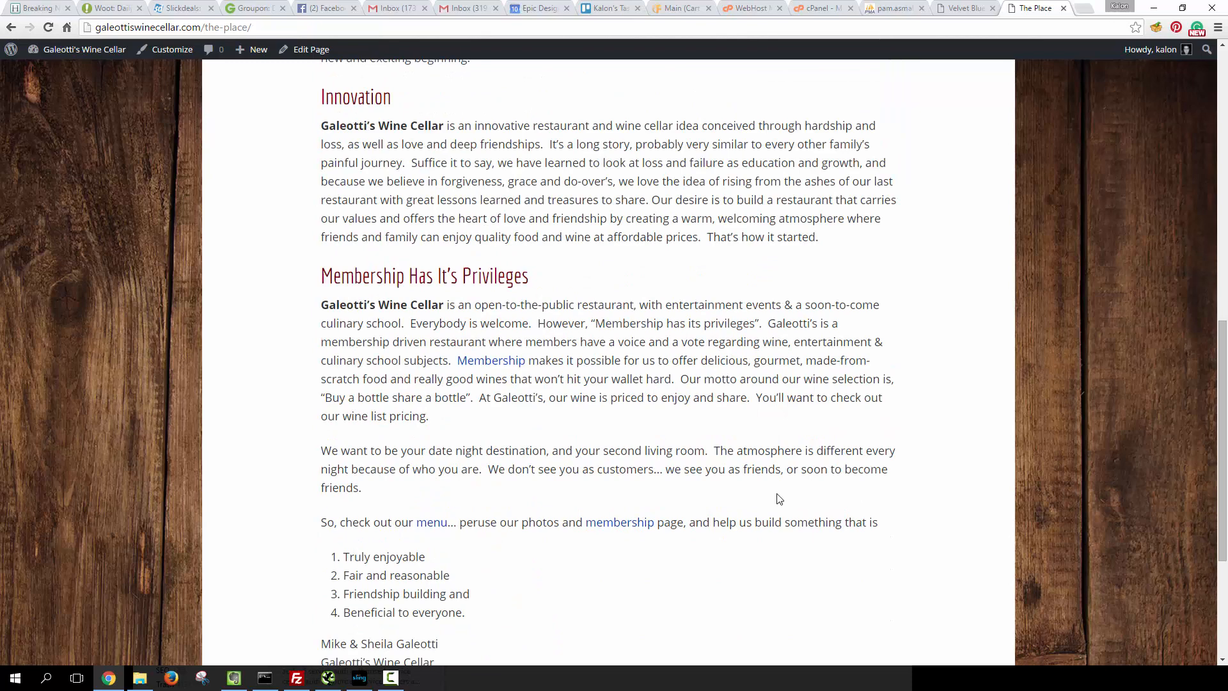
pyautogui.moveTo(735, 486)
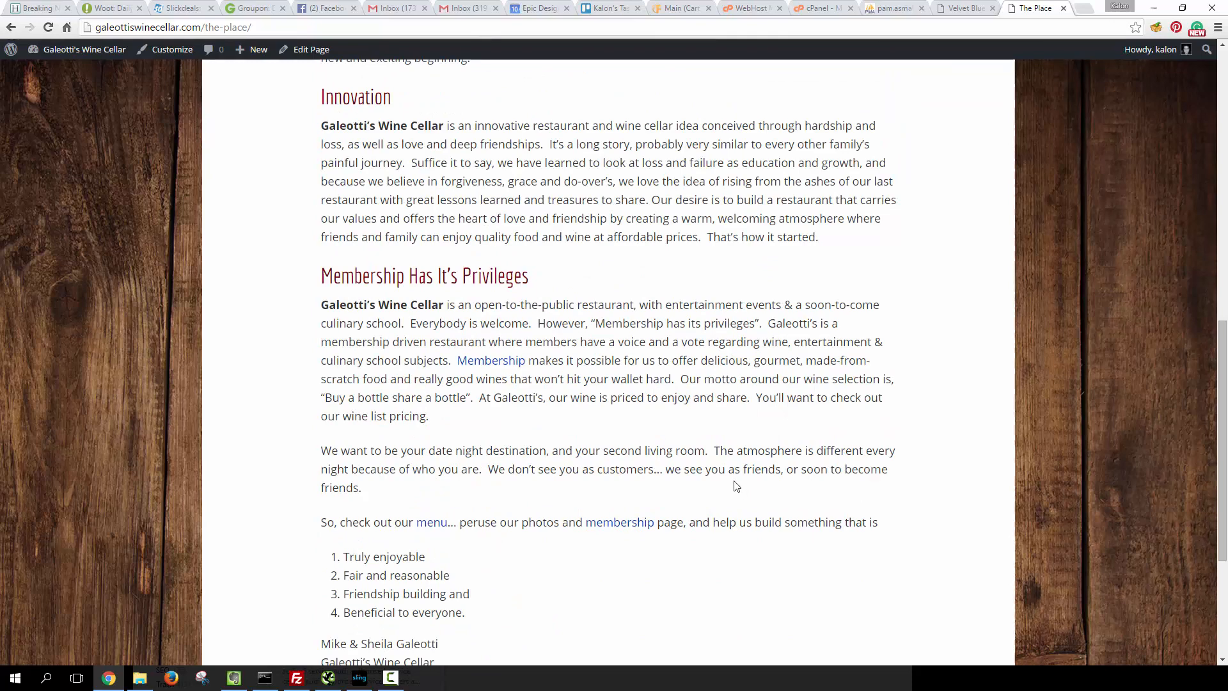
pyautogui.moveTo(431, 522)
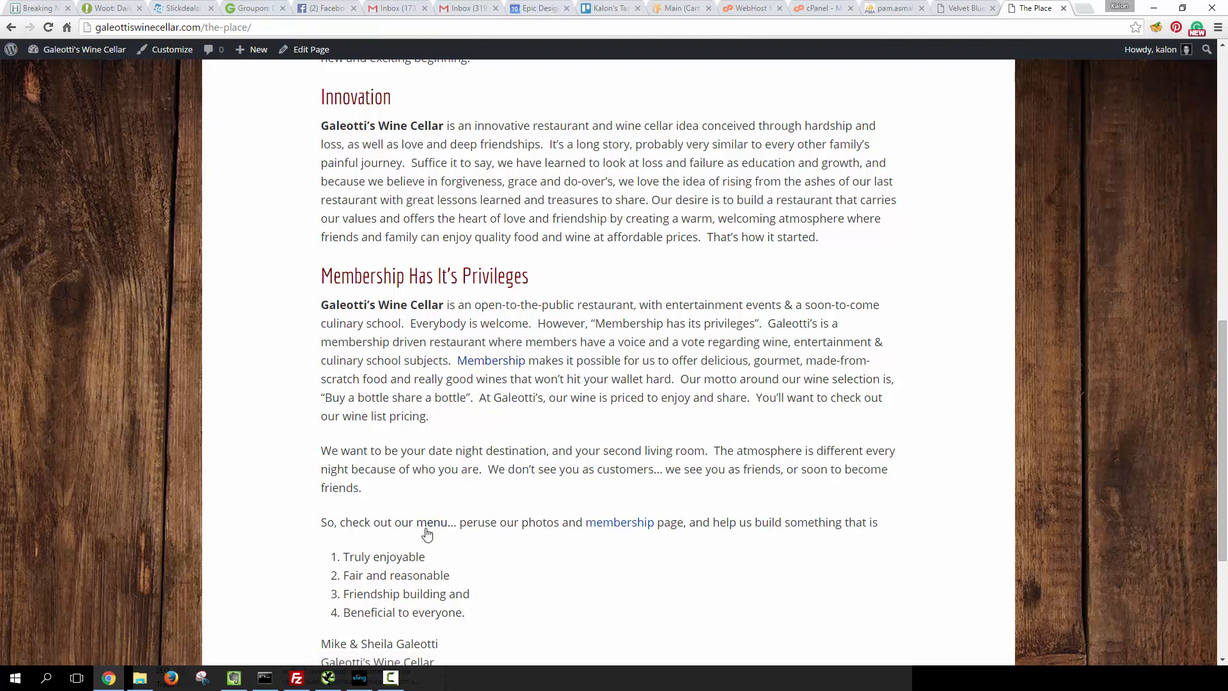
pyautogui.moveTo(620, 522)
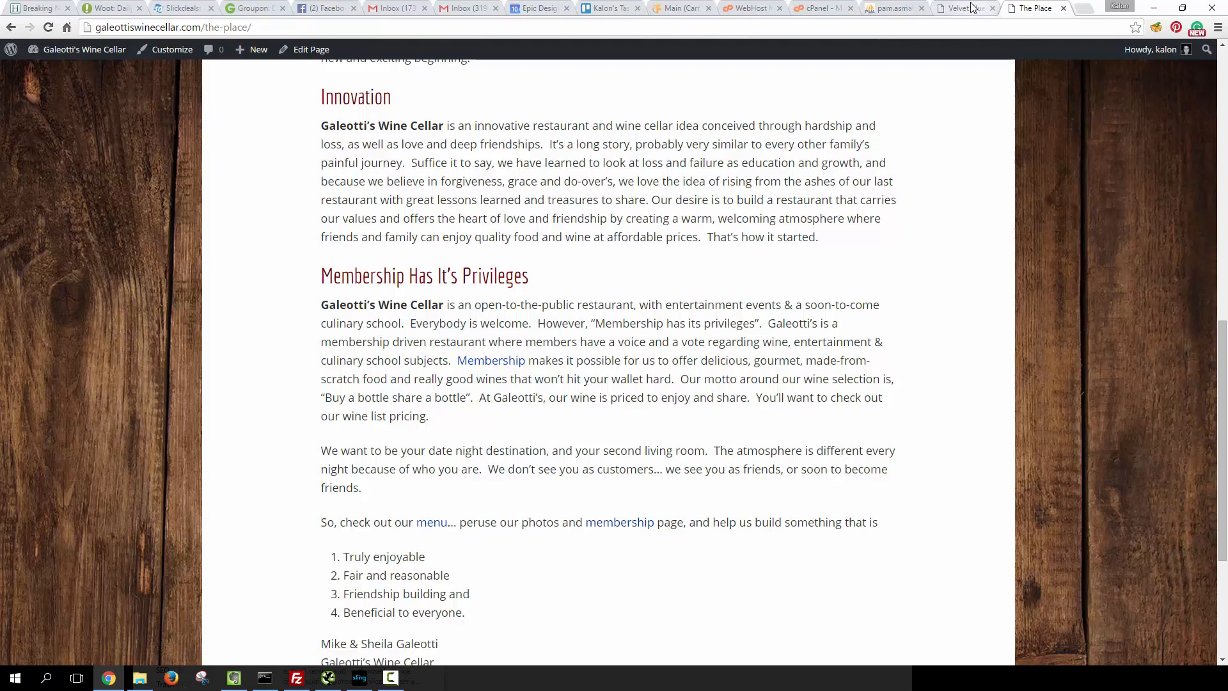
# - Deactivate Velvet Blues Update URLs from the Installed Plugins list
pyautogui.click(960, 7)
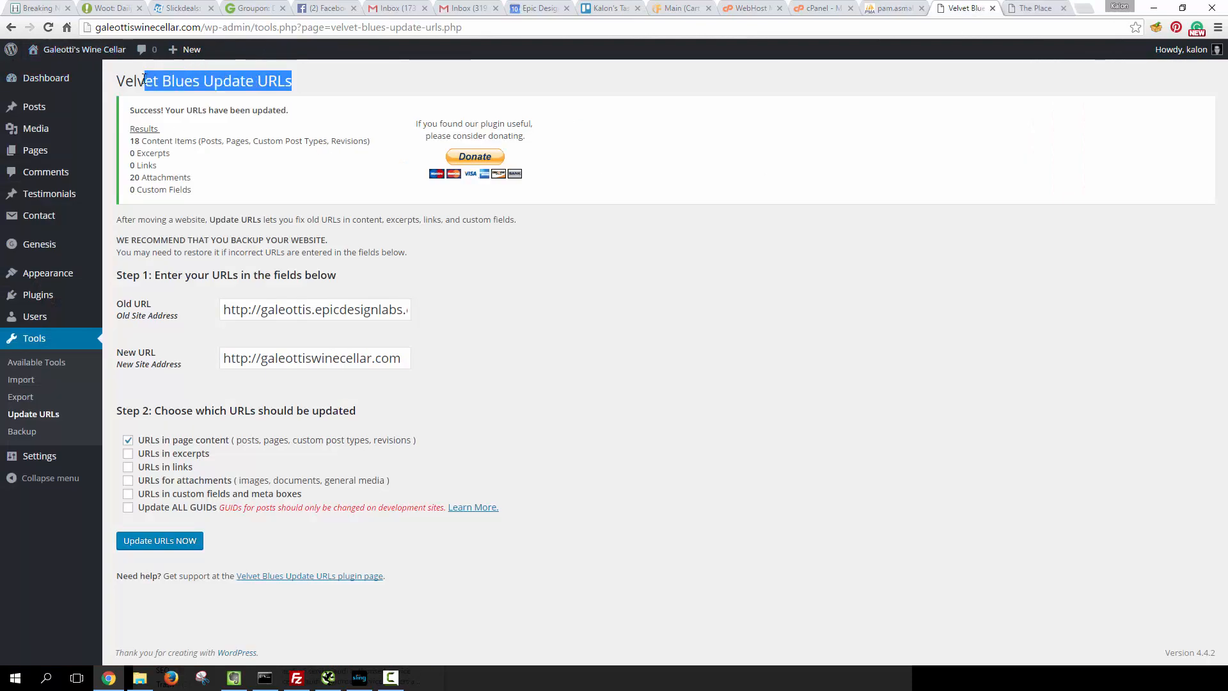
pyautogui.moveTo(35, 316)
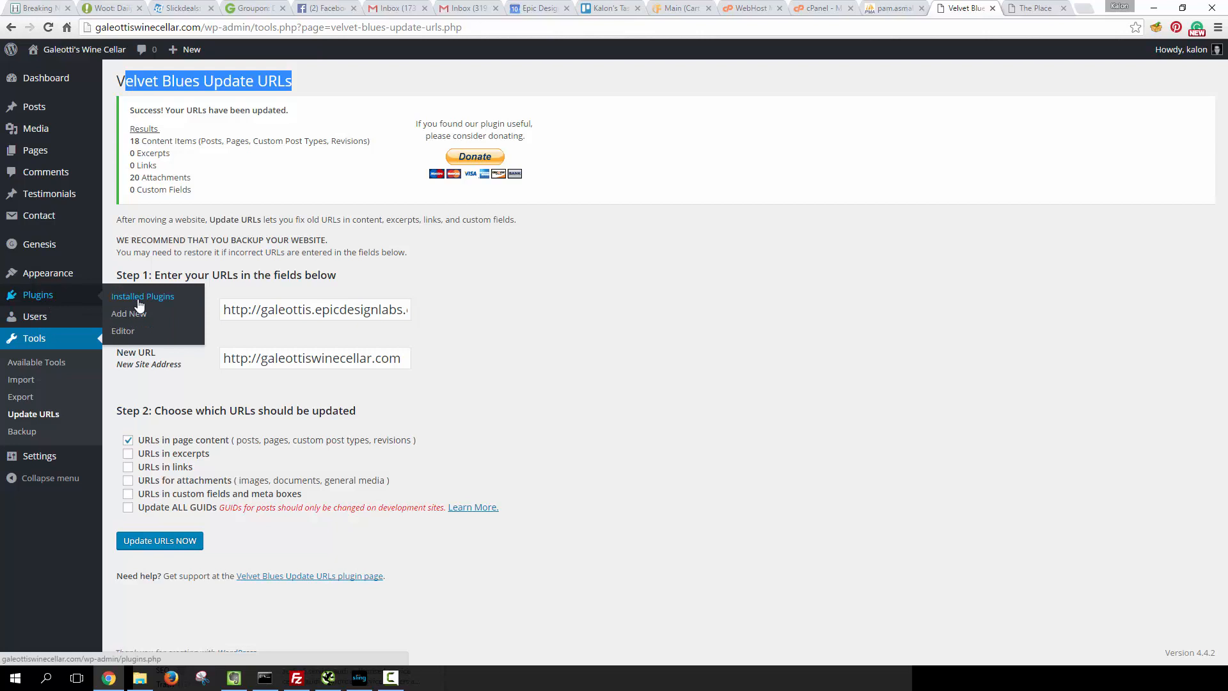
pyautogui.click(142, 295)
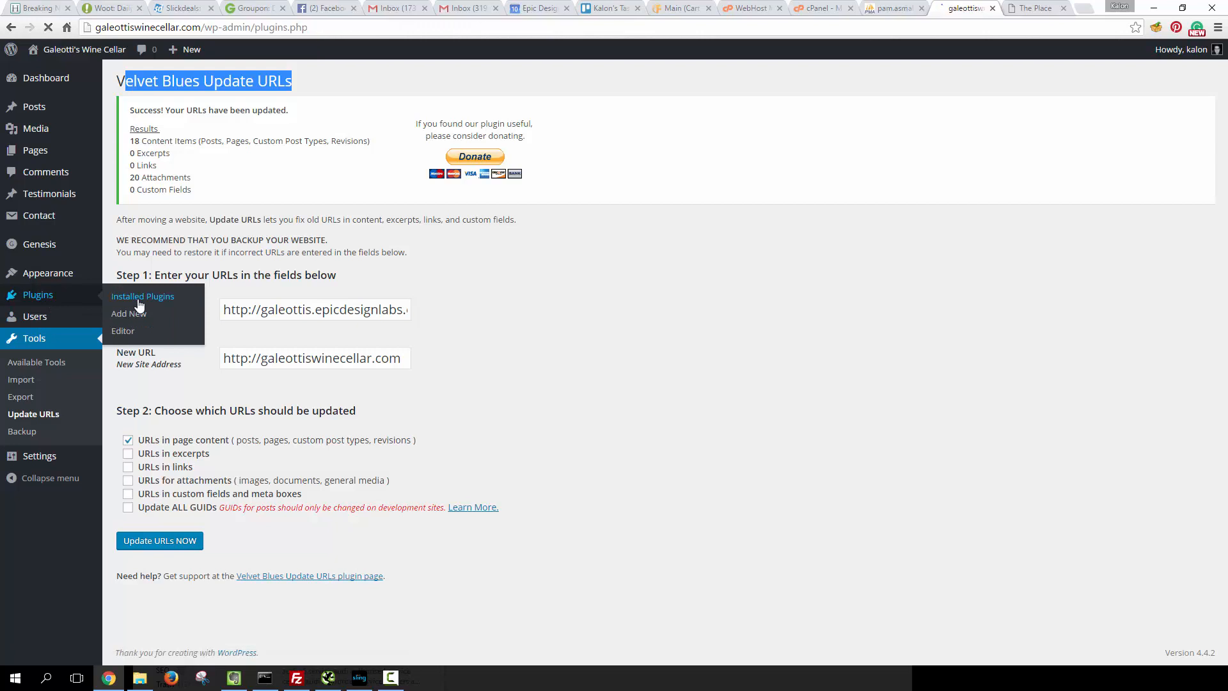
pyautogui.click(142, 296)
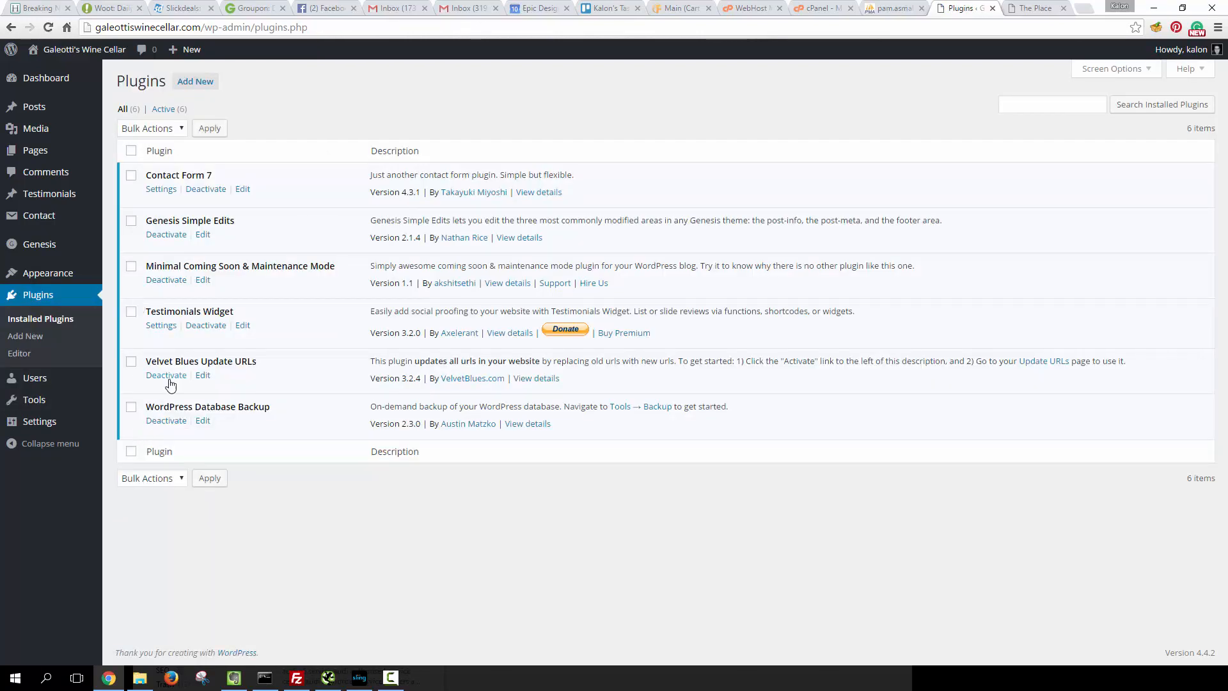
pyautogui.click(165, 375)
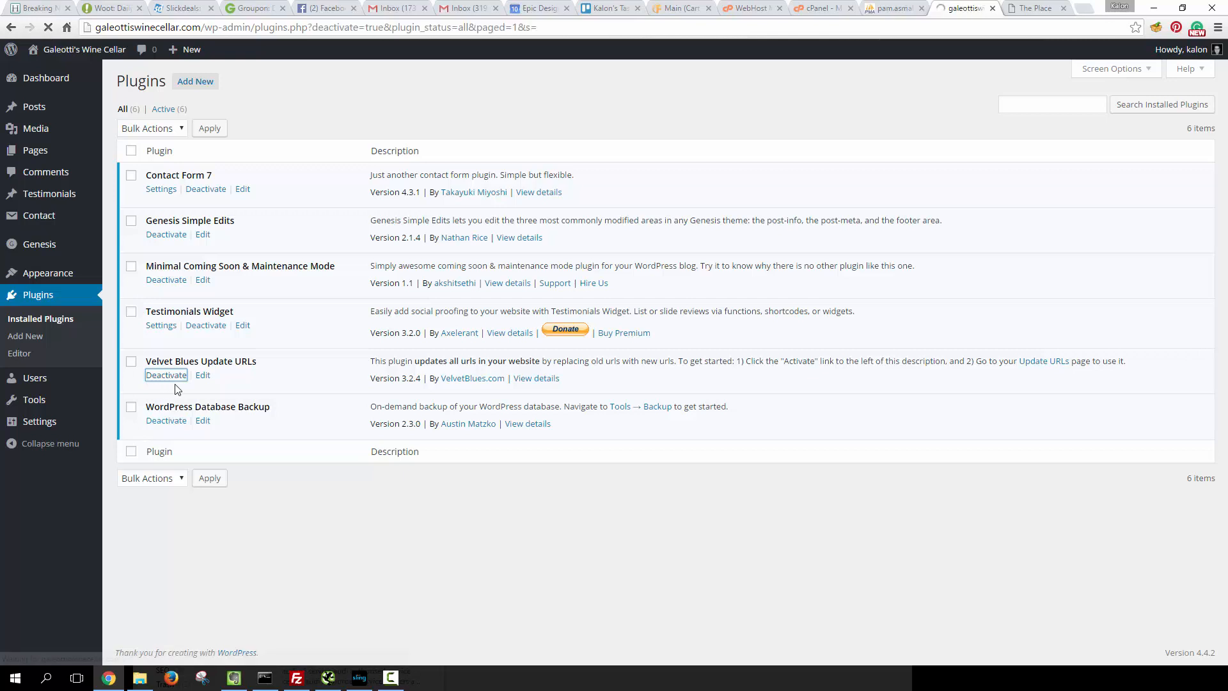
pyautogui.click(165, 375)
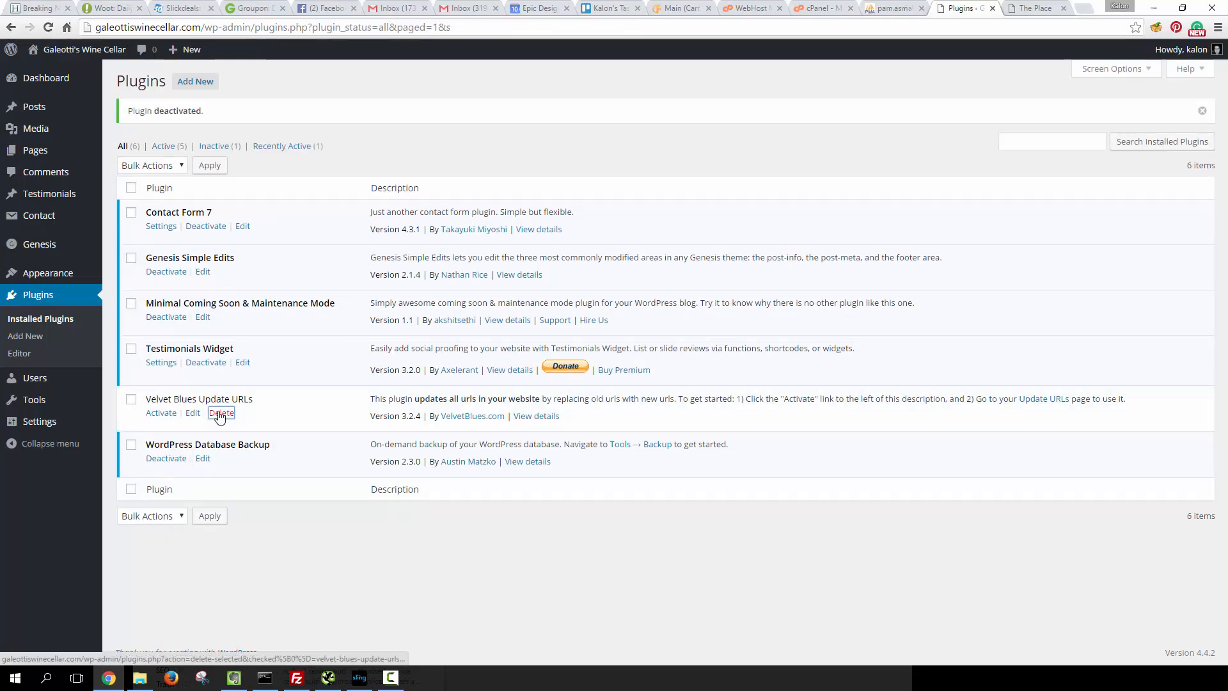
# - Delete Velvet Blues Update URLs and confirm 'Yes, delete these files', leaving five plugins
pyautogui.click(222, 413)
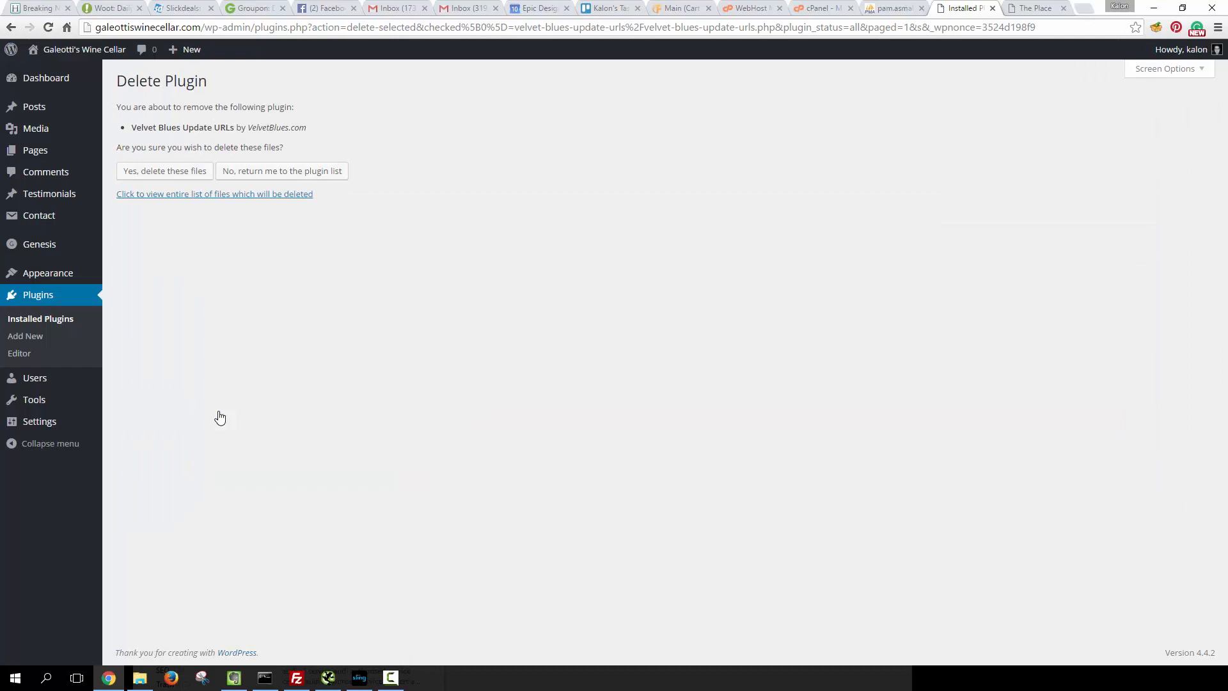
pyautogui.moveTo(165, 170)
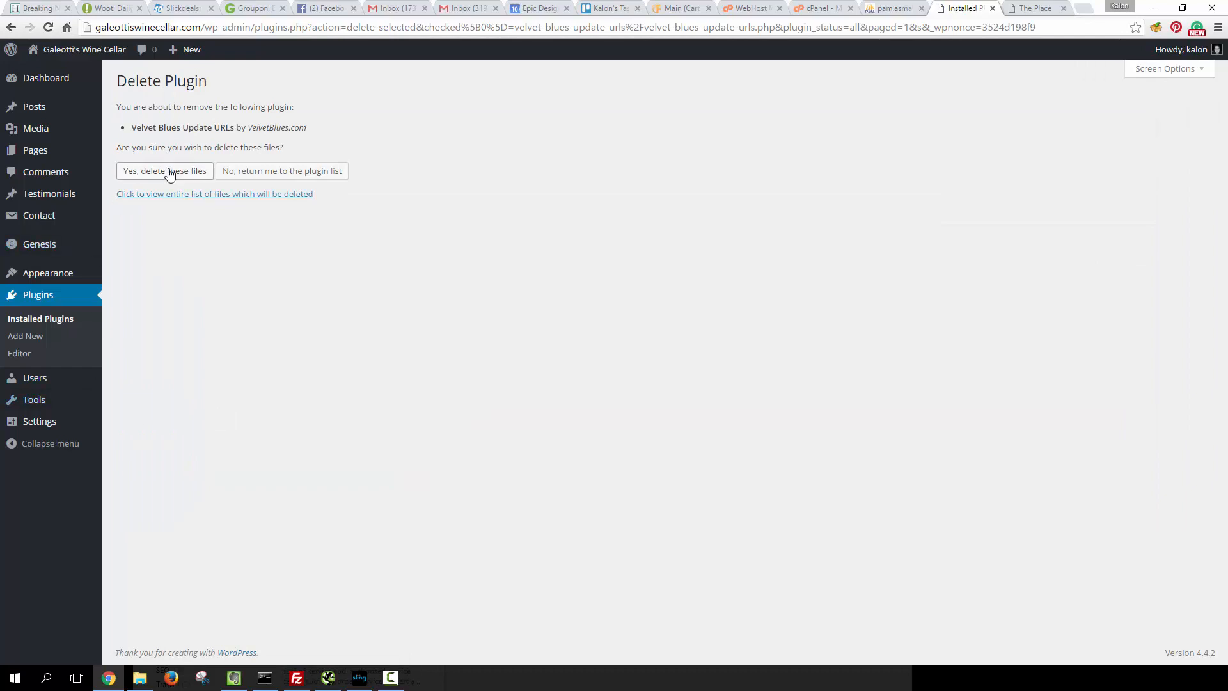
pyautogui.doubleClick(183, 127)
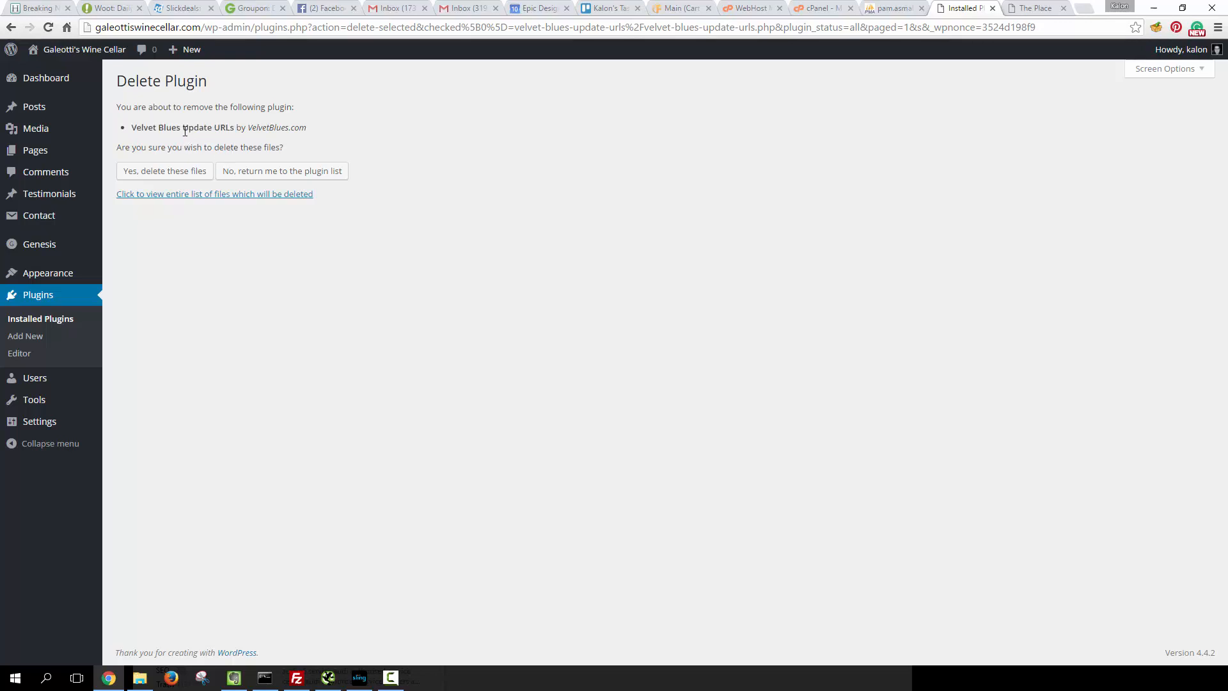
pyautogui.doubleClick(183, 127)
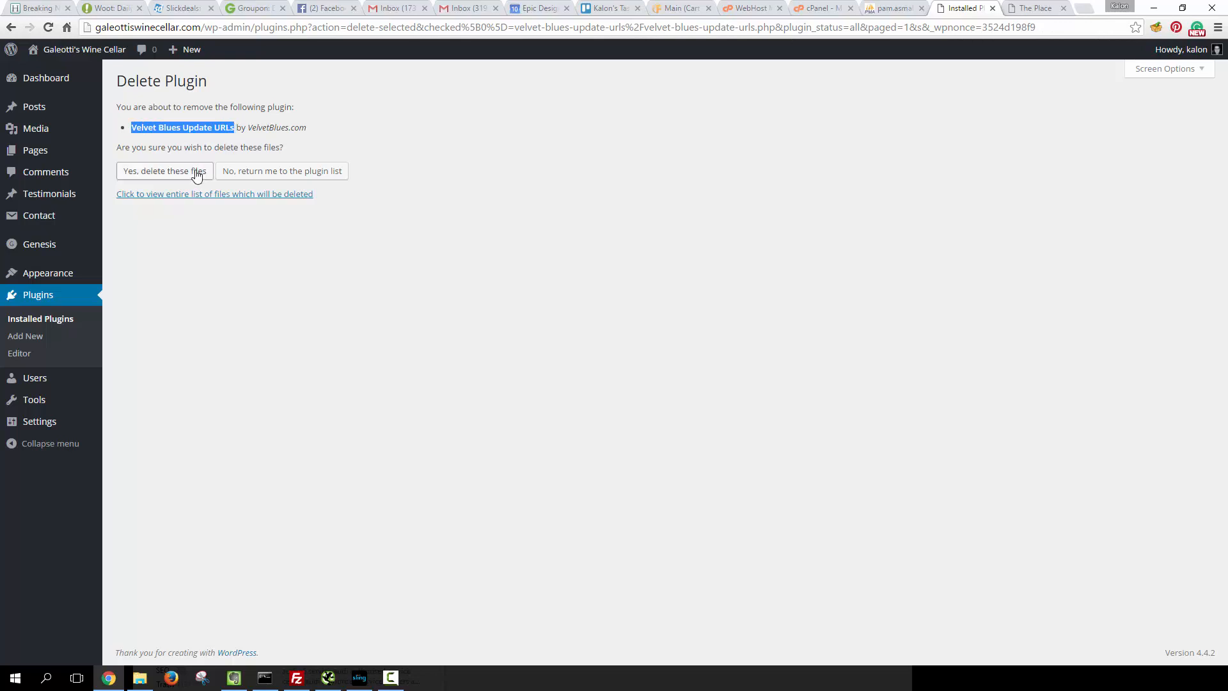
pyautogui.click(165, 170)
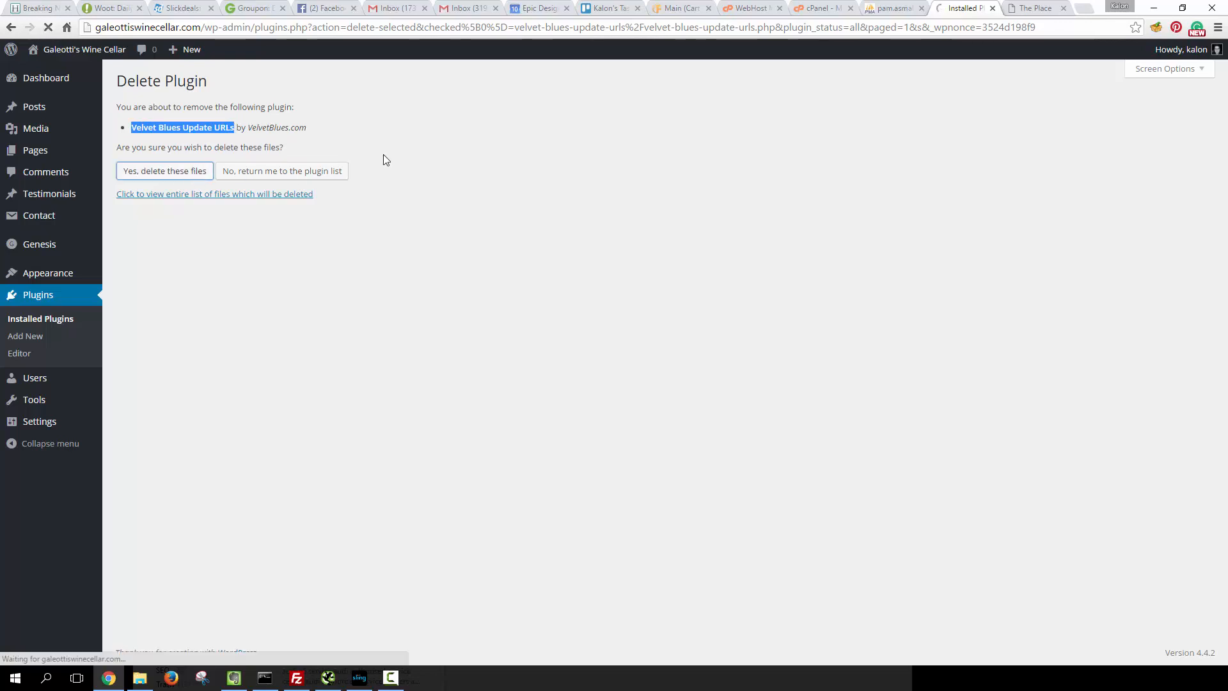
pyautogui.click(165, 170)
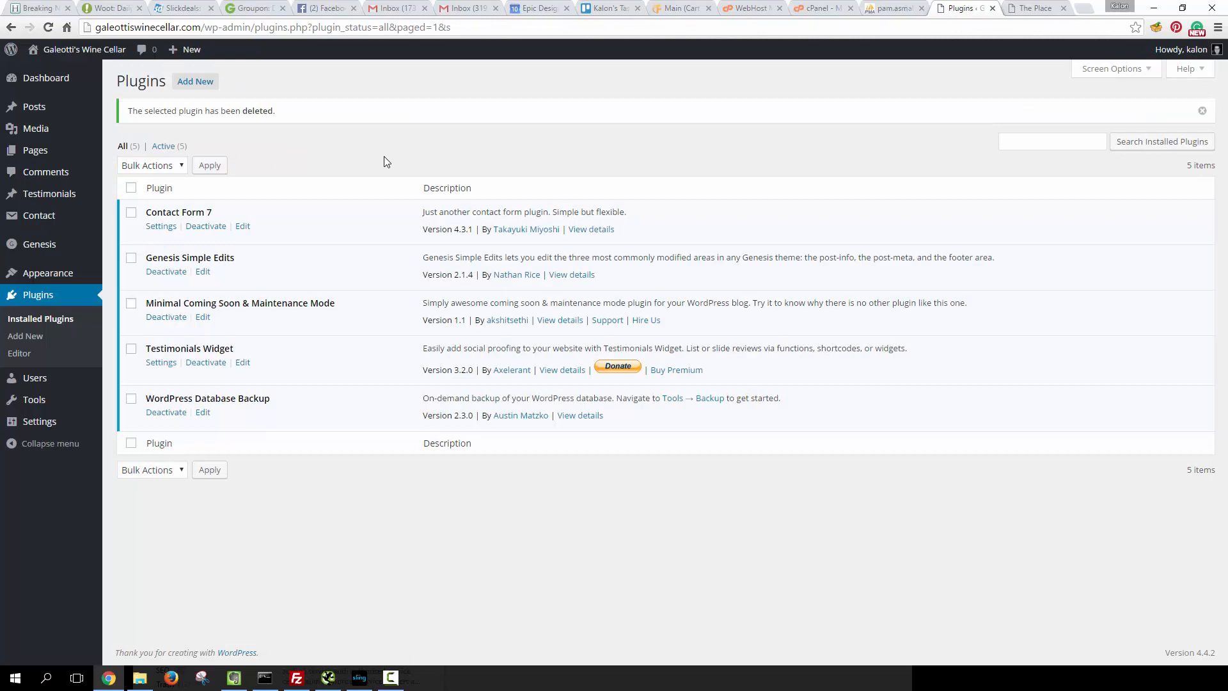
pyautogui.moveTo(254, 533)
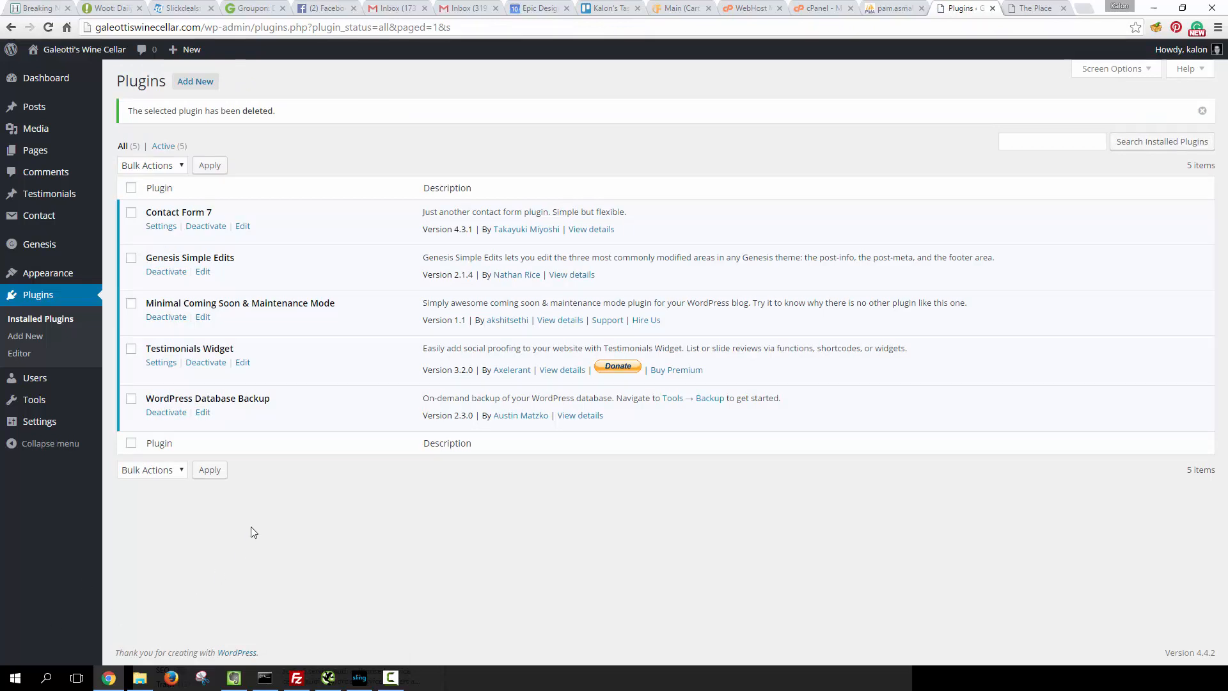
pyautogui.moveTo(50, 622)
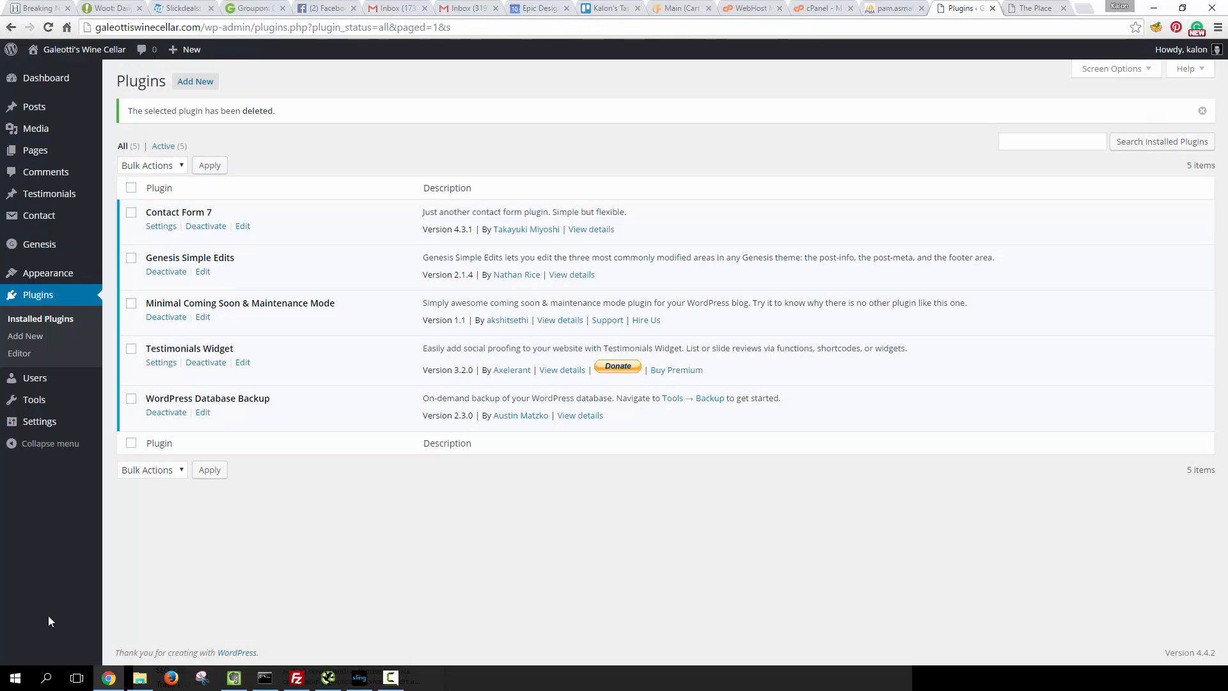